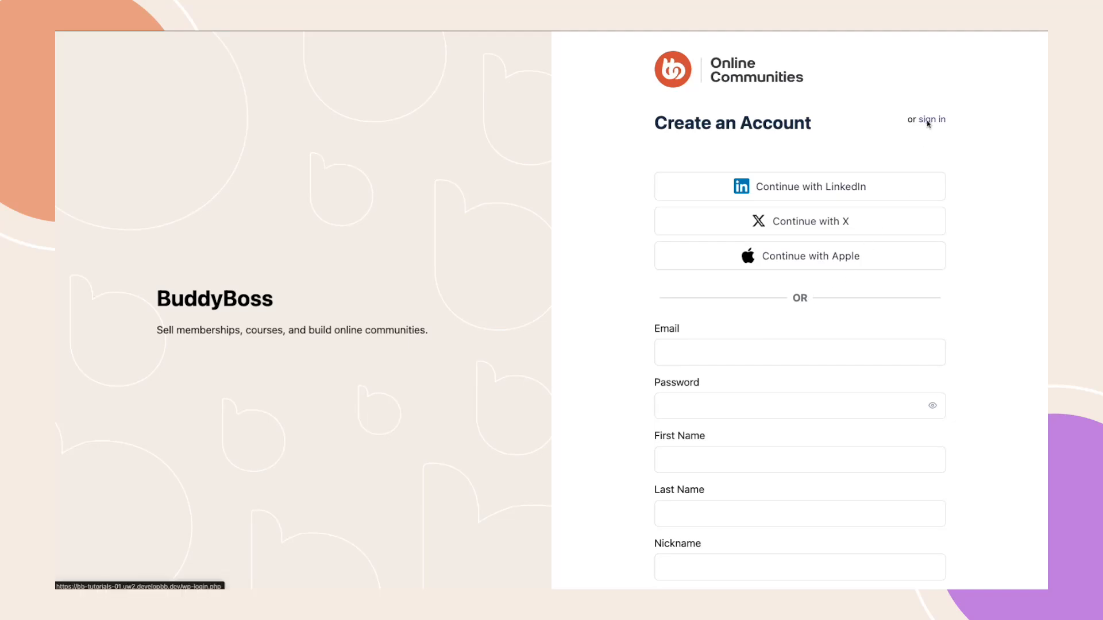
- Follow the 'sign in' link from the Create an Account page to the Sign in page
click(931, 120)
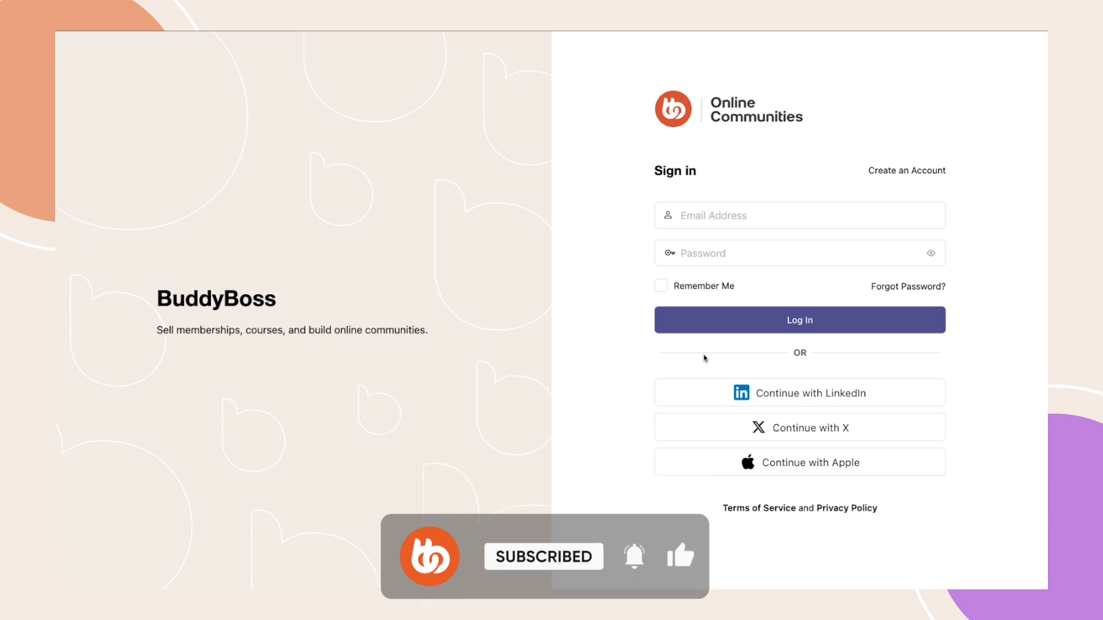
click(799, 393)
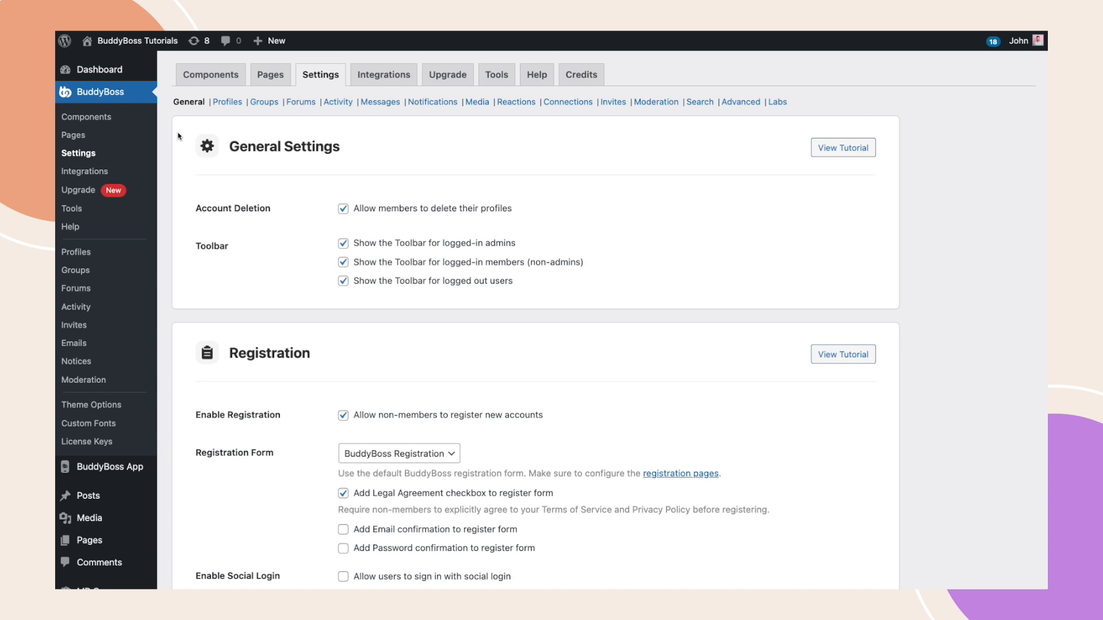
mouse_move(168, 132)
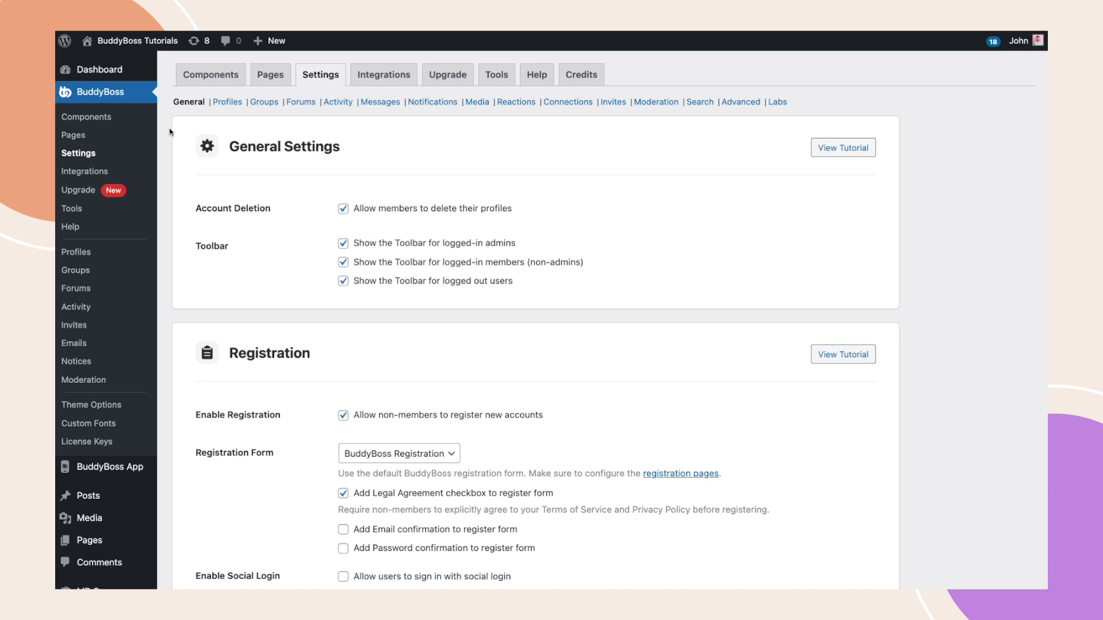
mouse_move(78, 153)
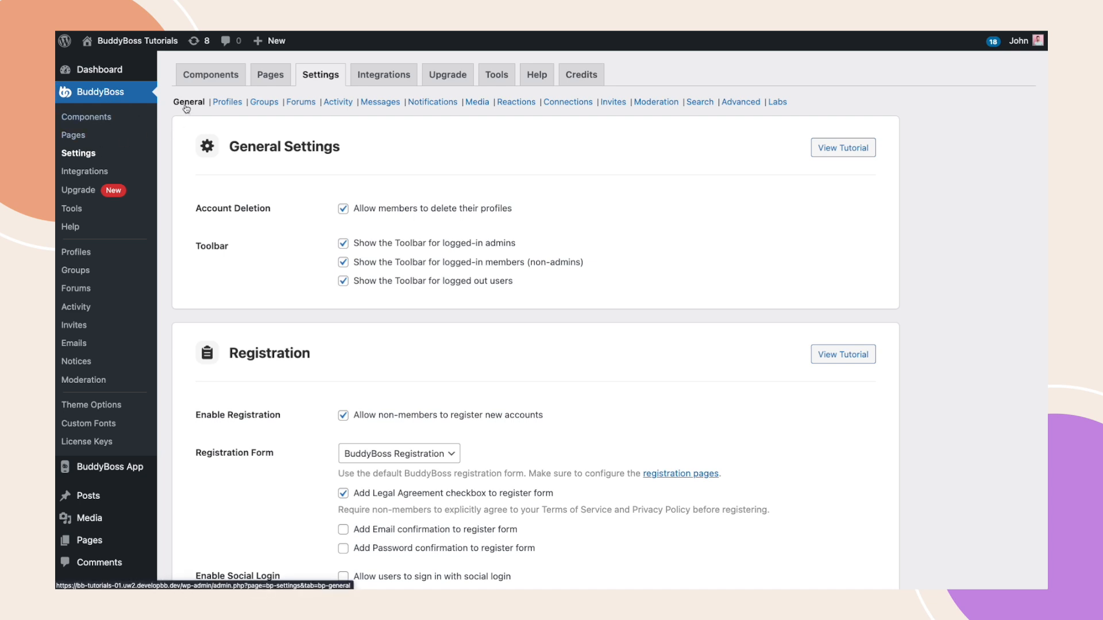
scroll(down, 3)
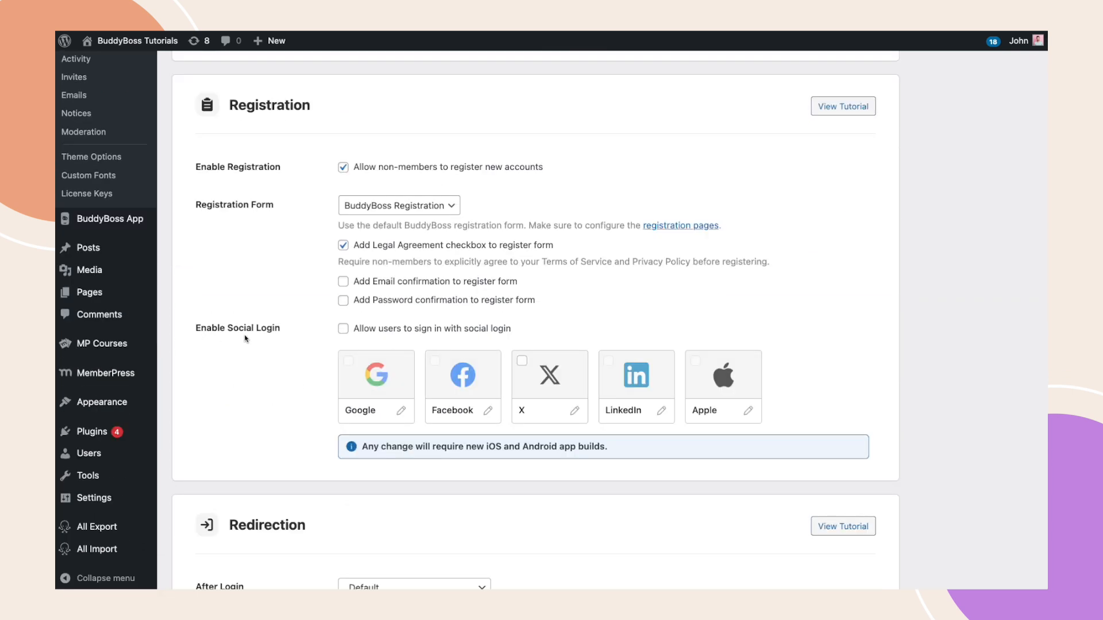
mouse_move(295, 332)
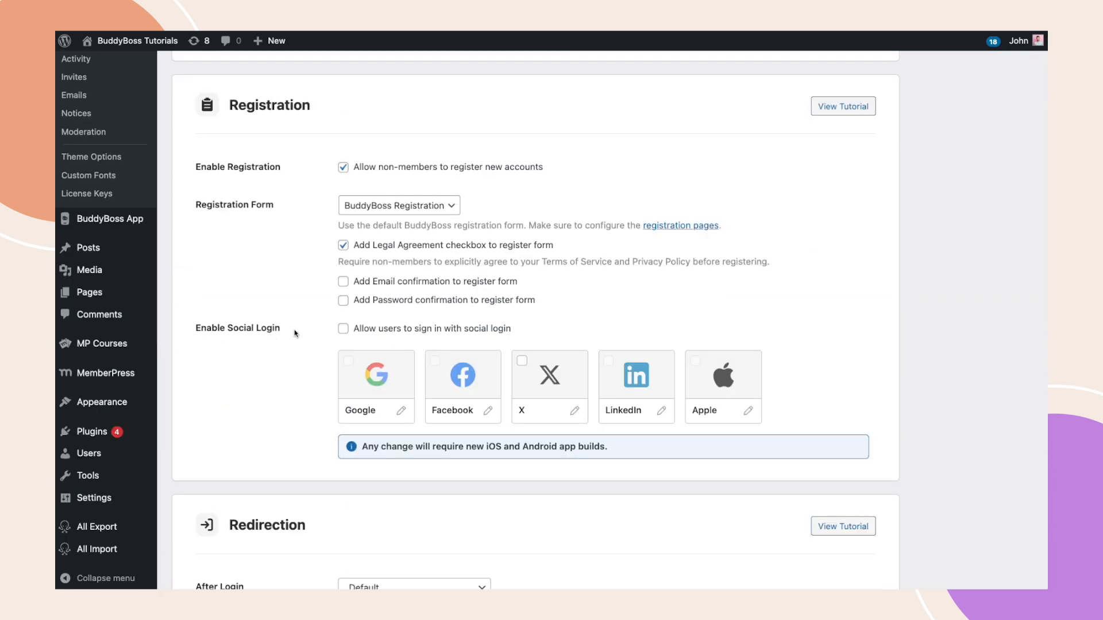
- Tick 'Allow users to sign in with social login' in BuddyBoss Registration settings
click(343, 328)
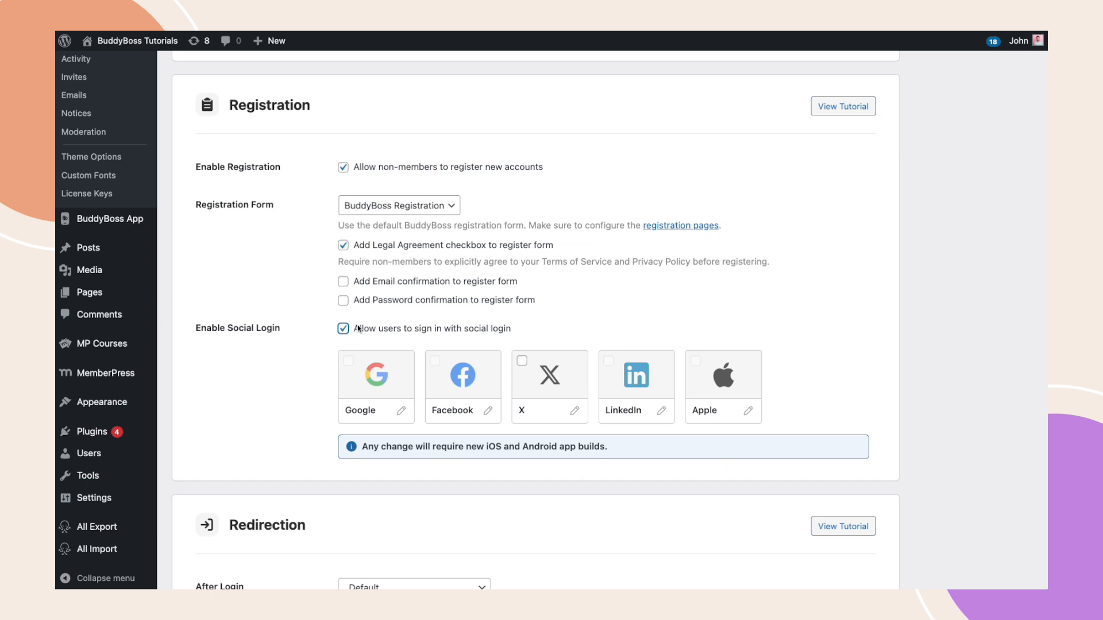
mouse_move(350, 361)
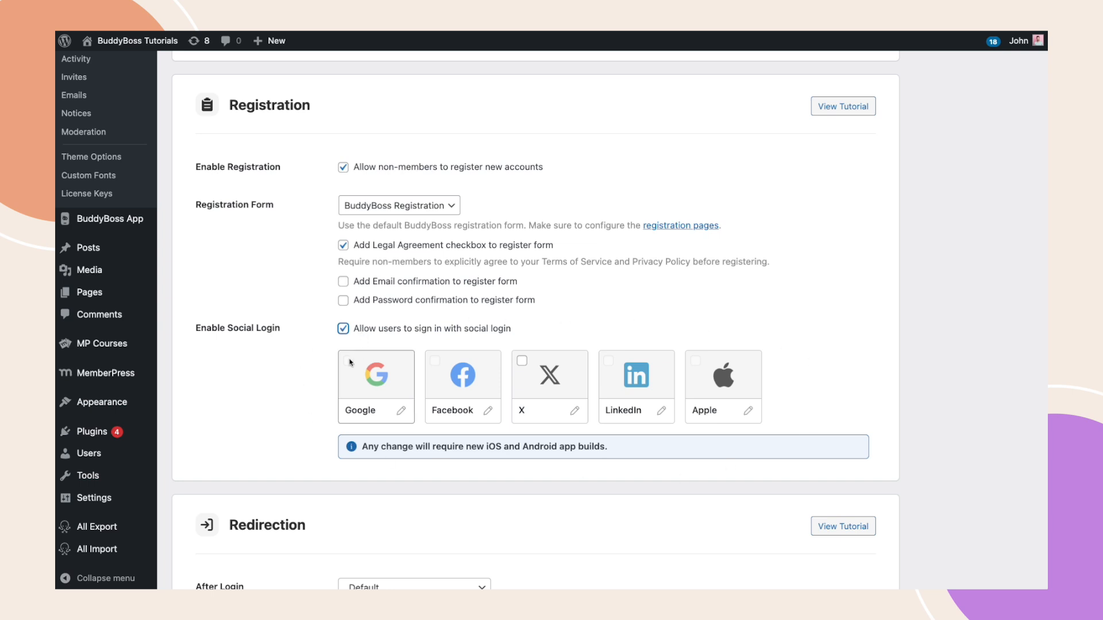
mouse_move(435, 368)
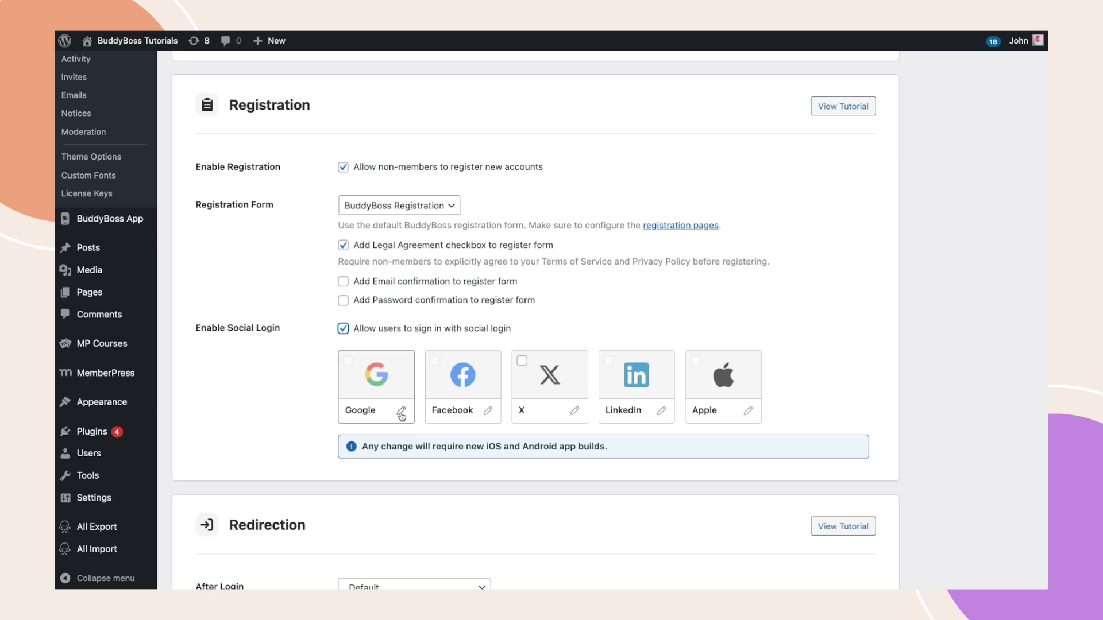
click(401, 410)
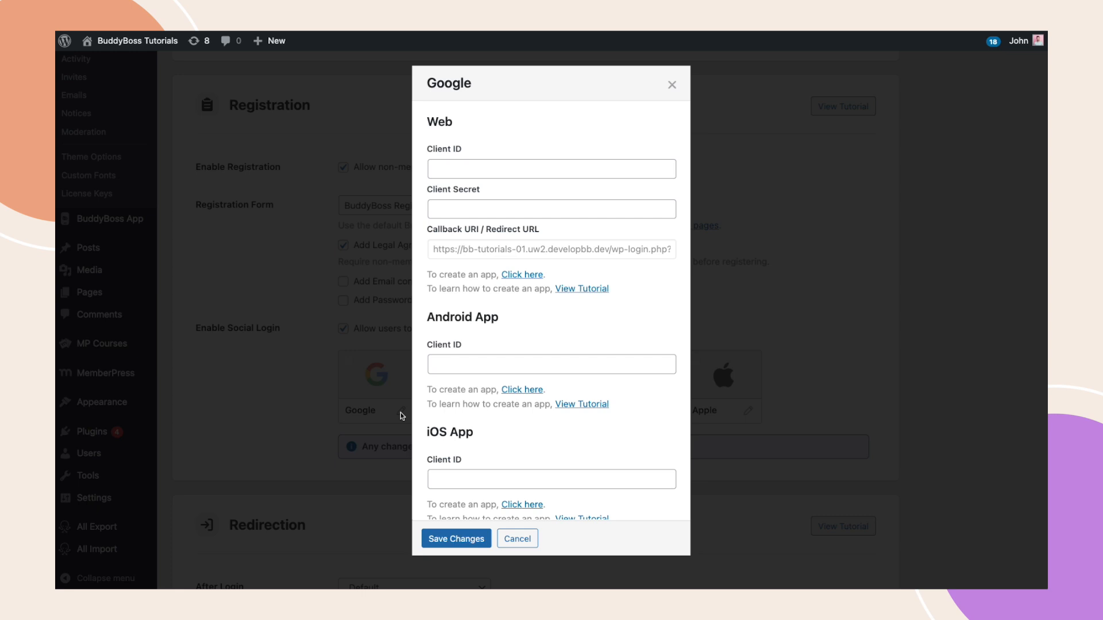
mouse_move(581, 289)
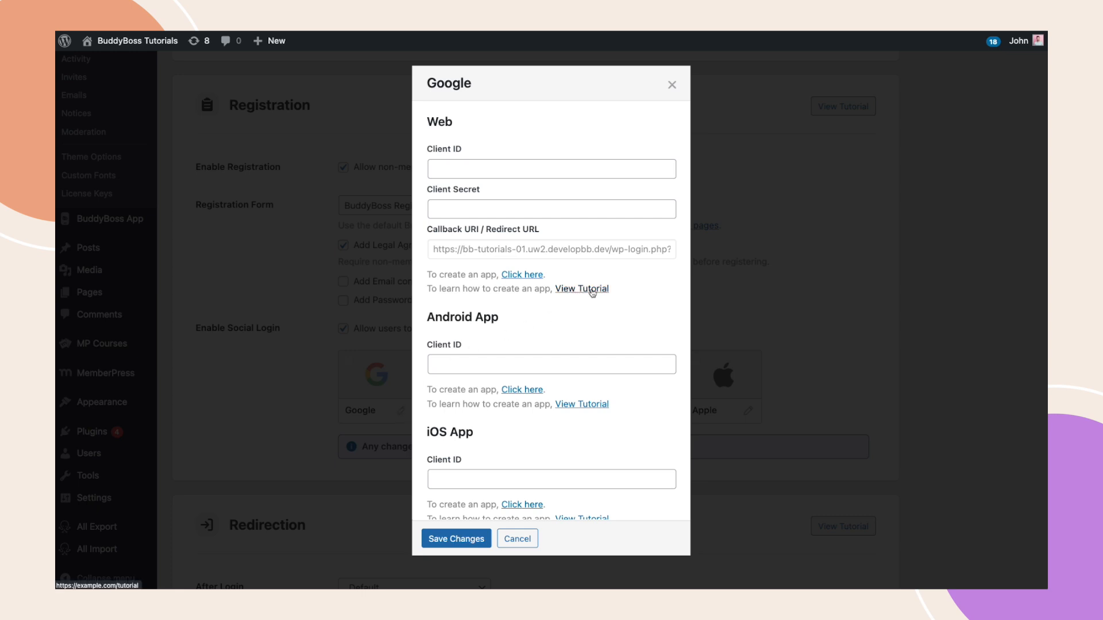
mouse_move(570, 307)
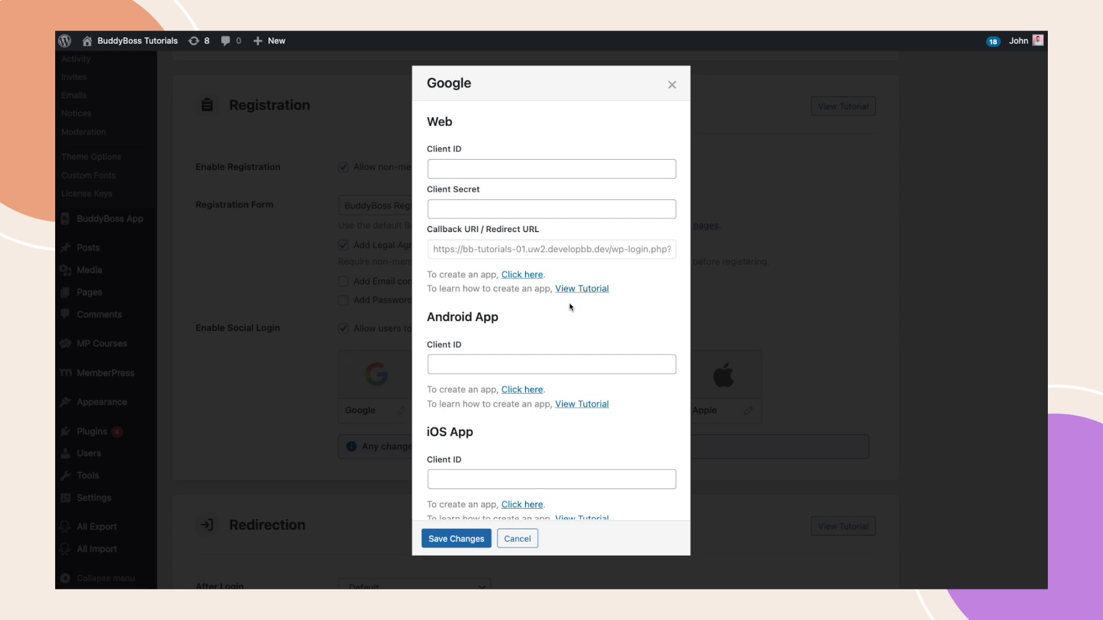
click(671, 85)
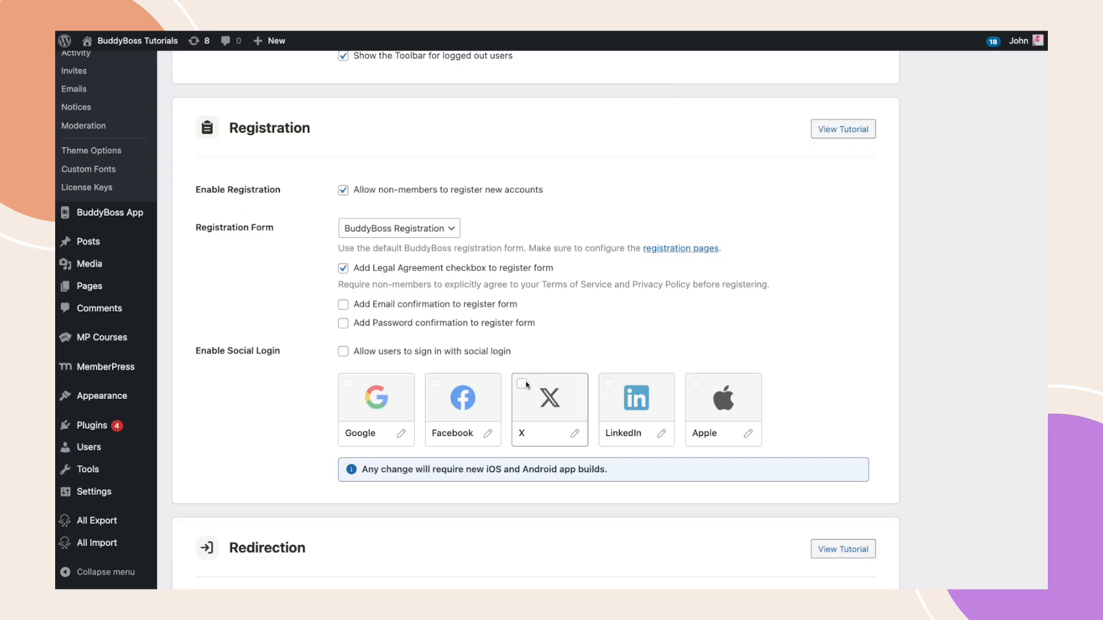
- Re-enable social login and check the X provider in Registration settings
click(344, 351)
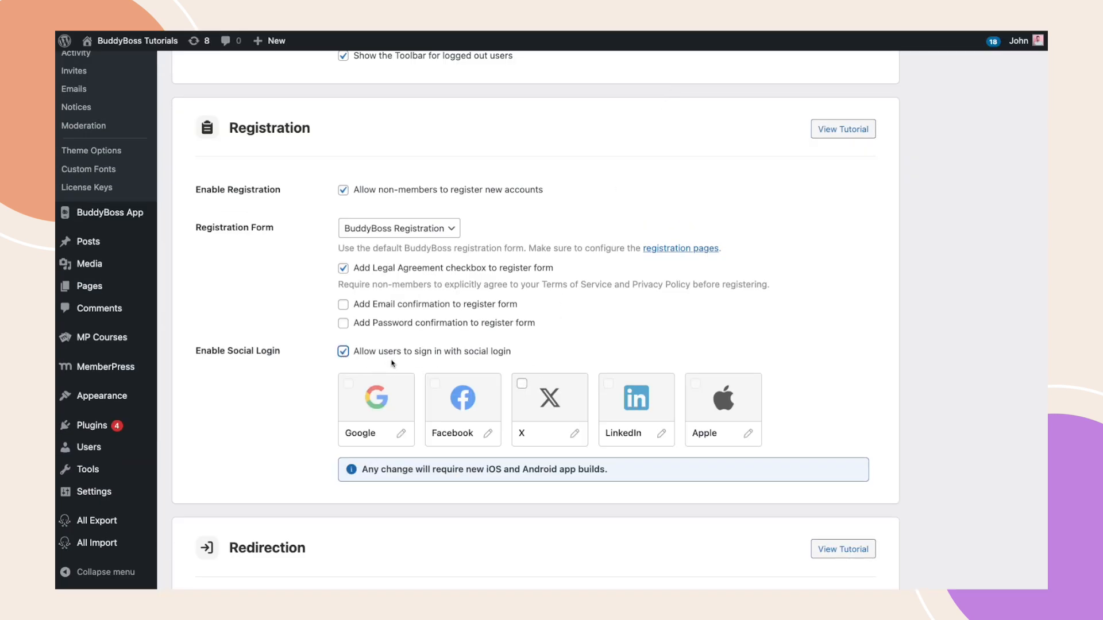
click(522, 383)
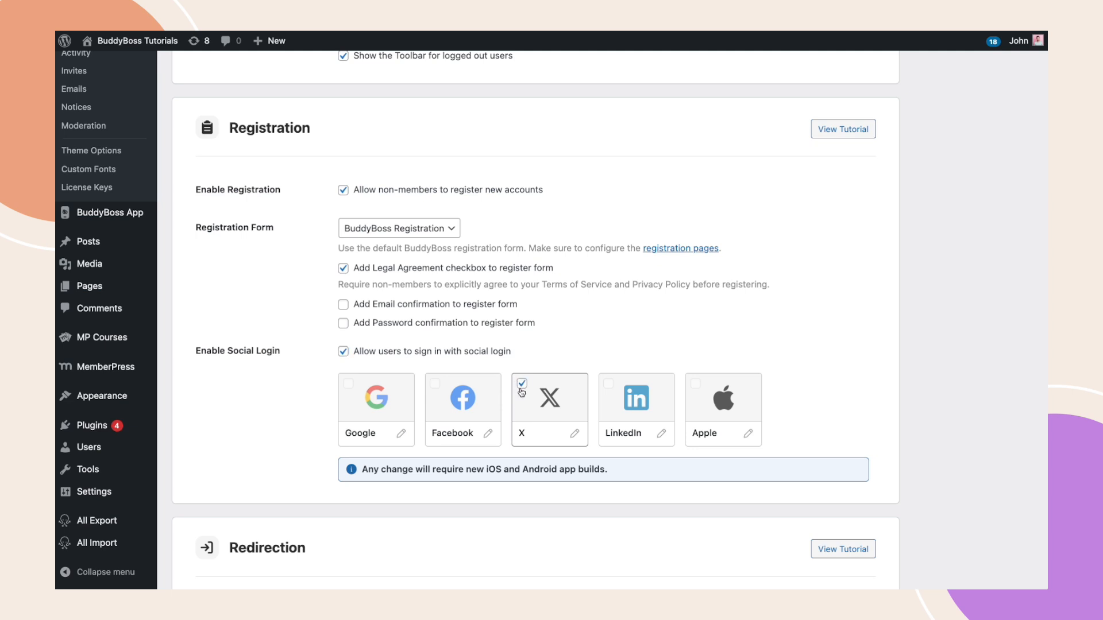
mouse_move(376, 404)
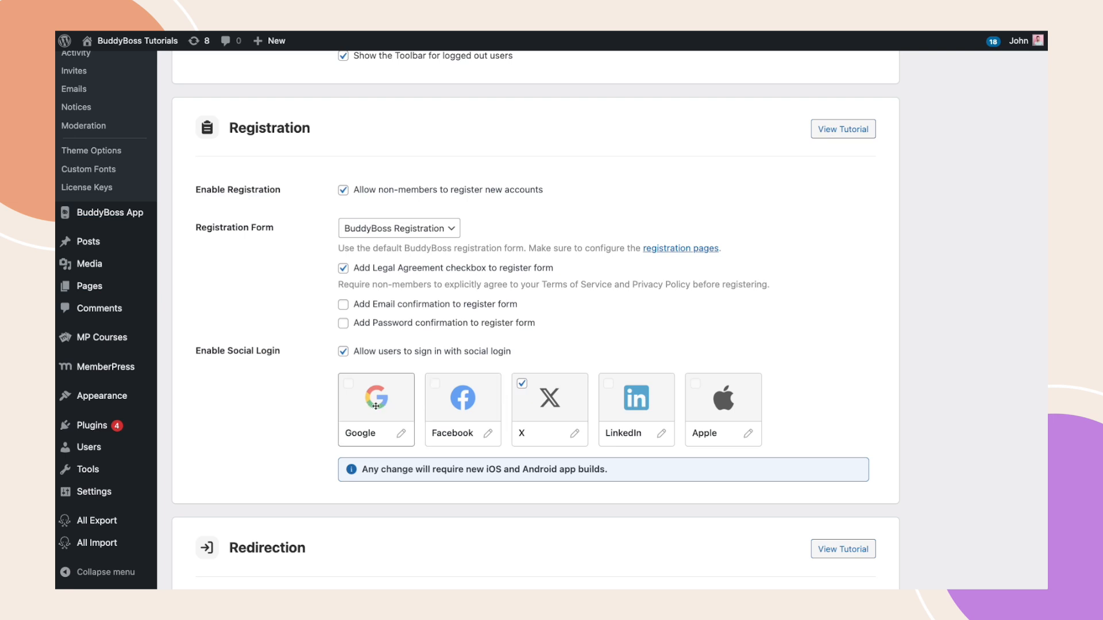
mouse_move(713, 410)
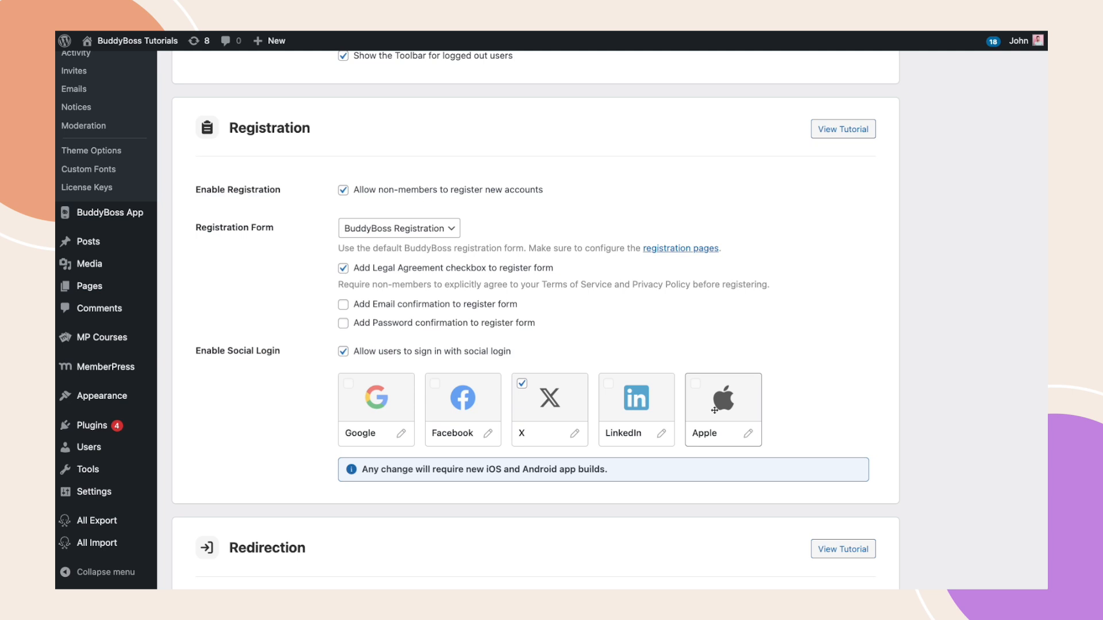
mouse_move(533, 480)
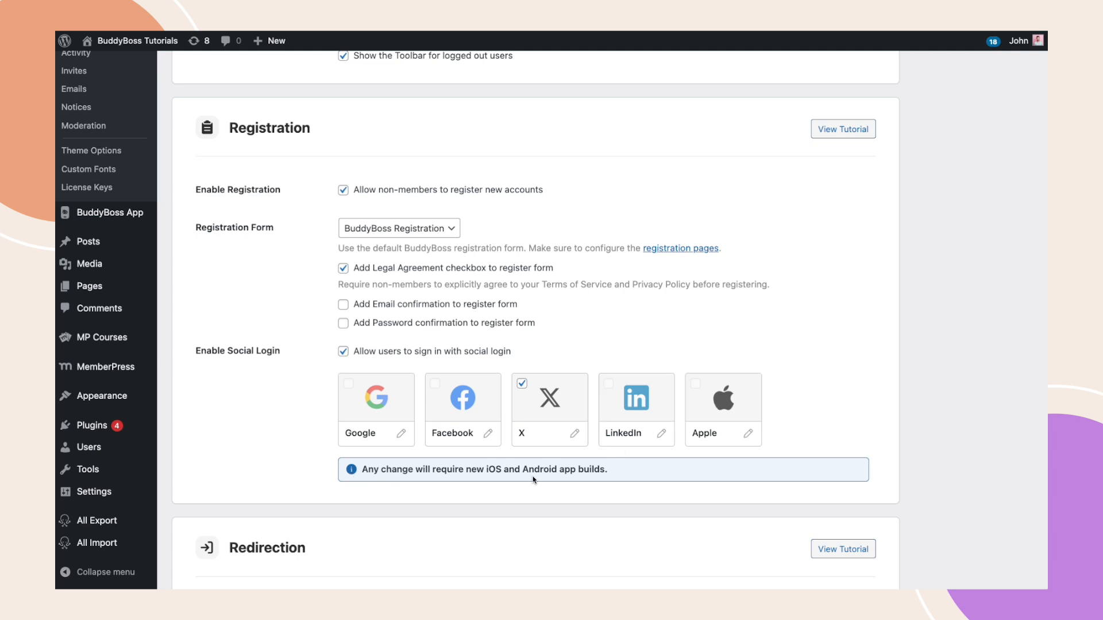
mouse_move(596, 479)
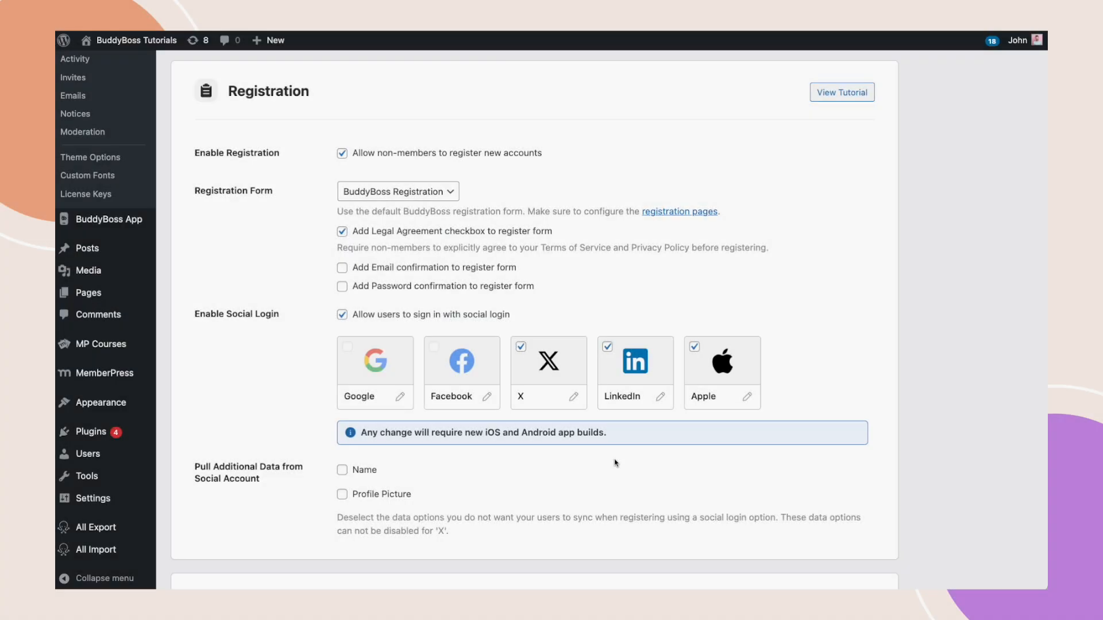
mouse_move(777, 333)
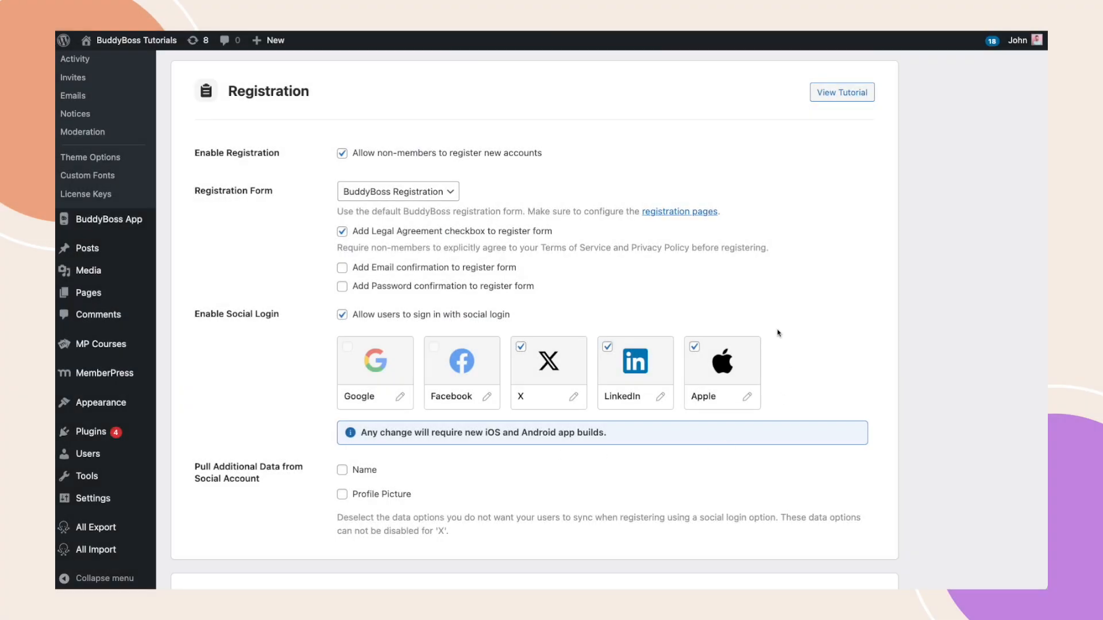
mouse_move(541, 394)
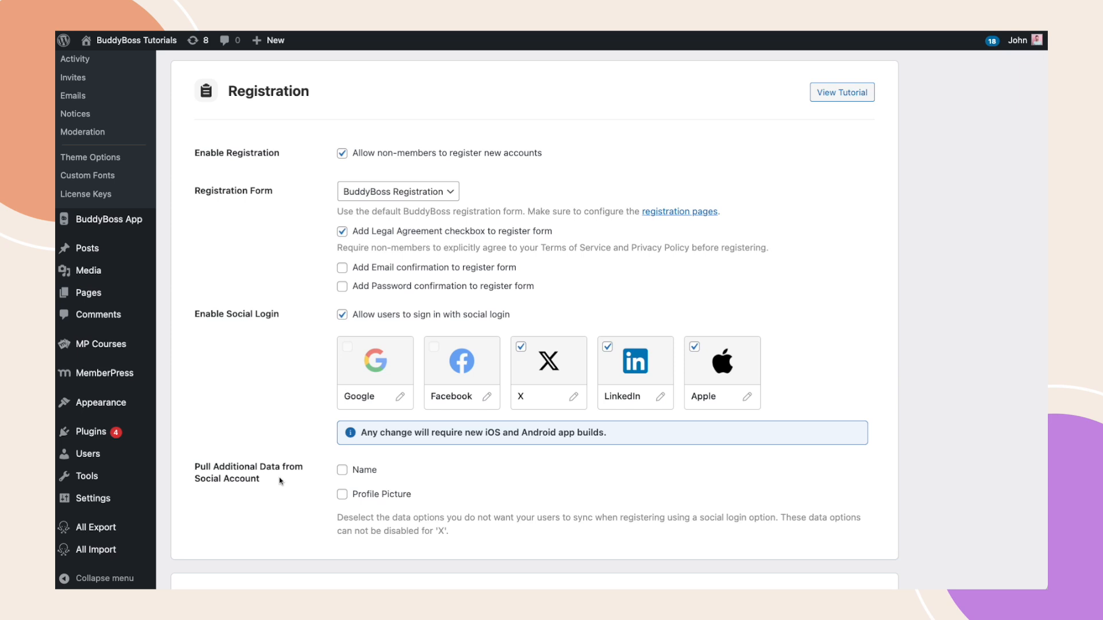
- Pull the member's Name and Profile Picture from their social account
click(343, 470)
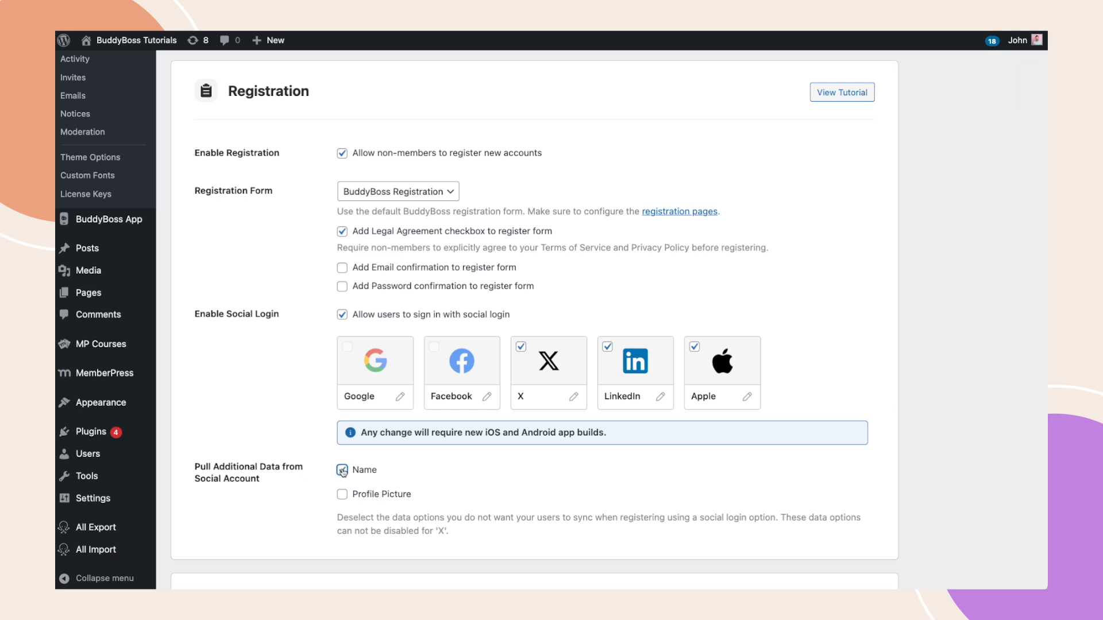
click(343, 494)
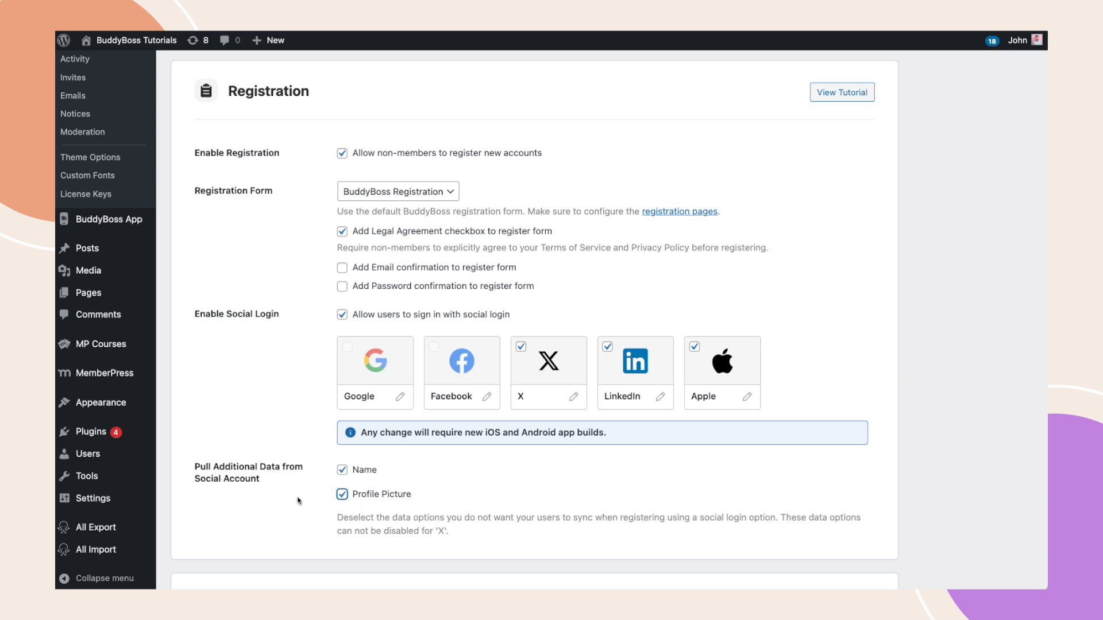
- Save the updated social login registration settings at the bottom of the page
scroll(down, 3)
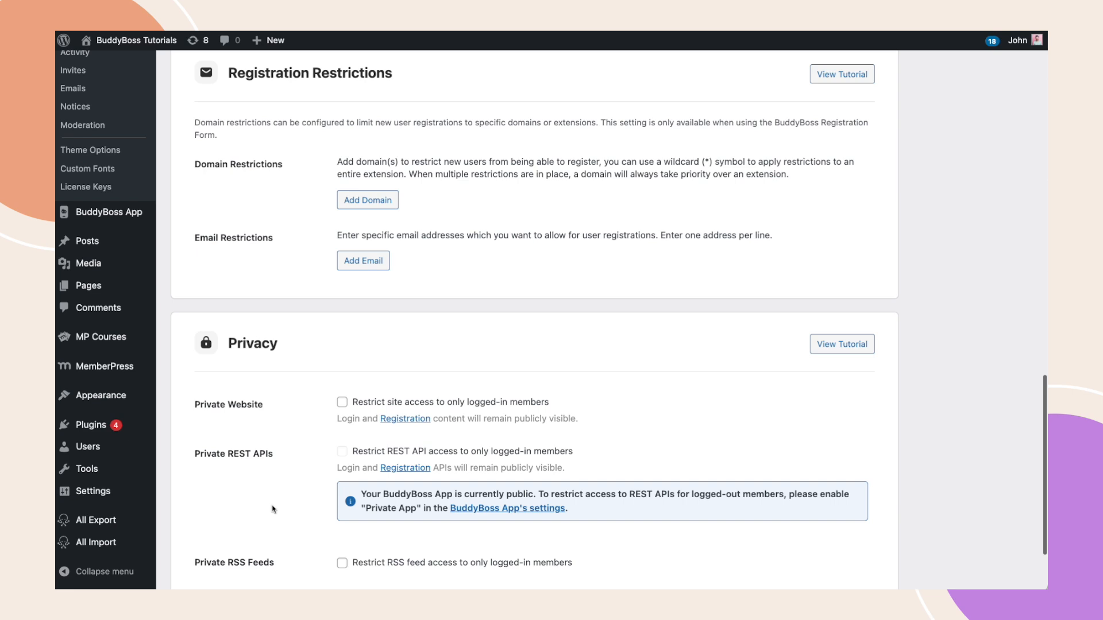
scroll(down, 3)
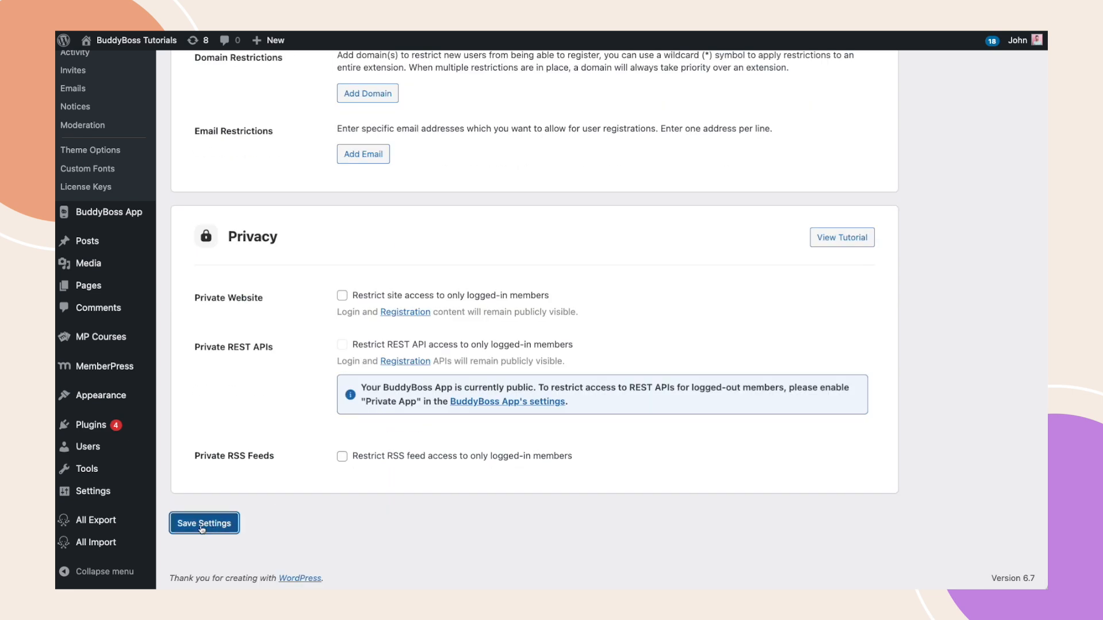
click(204, 523)
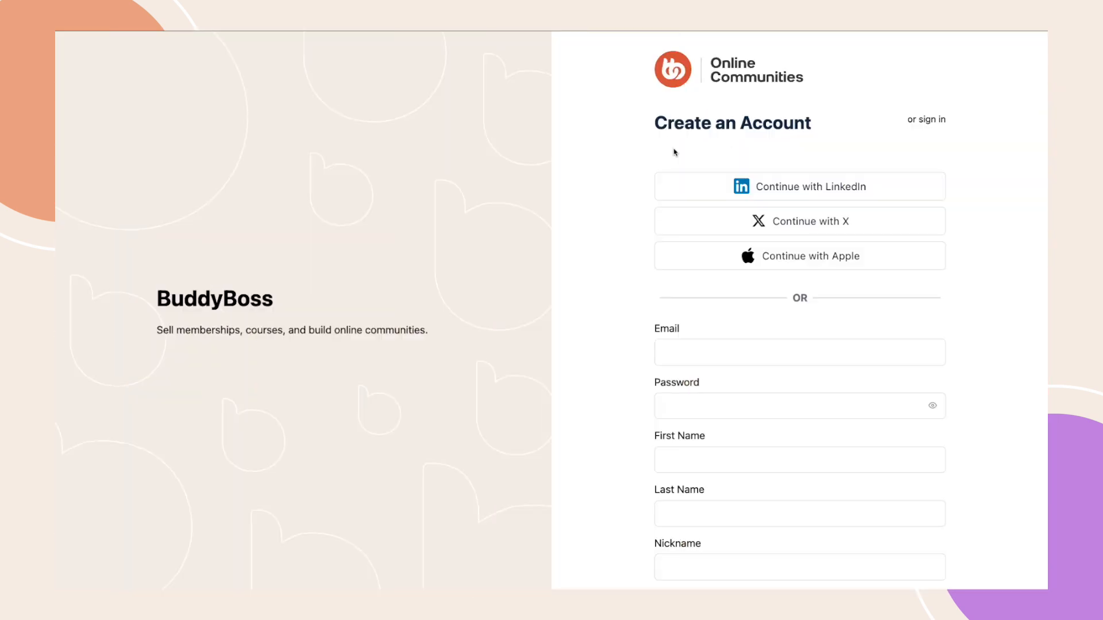
mouse_move(652, 134)
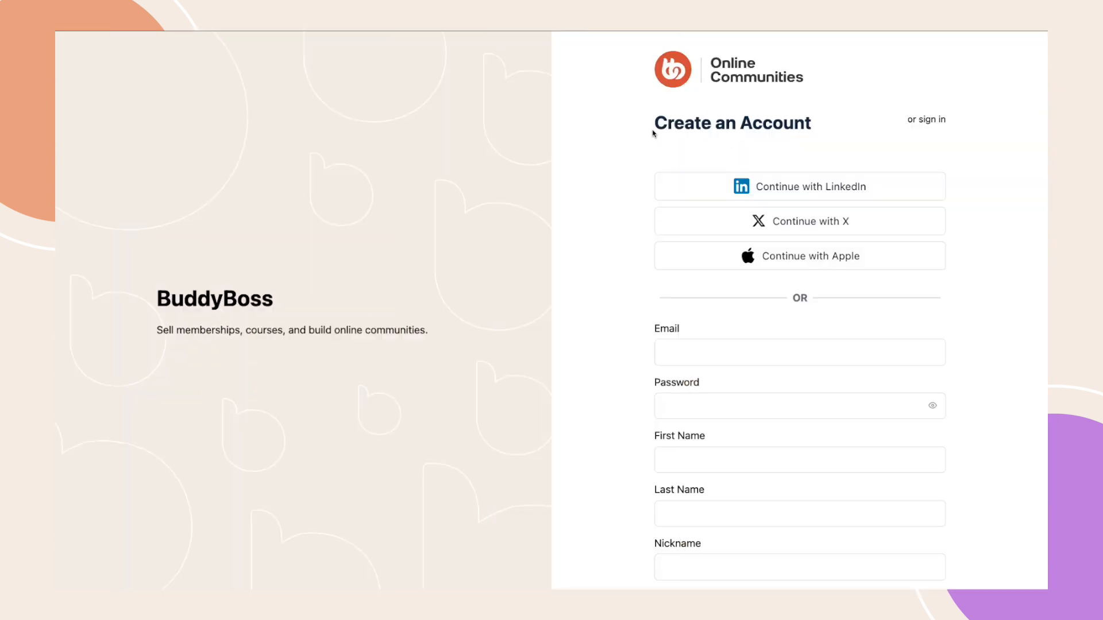
mouse_move(701, 136)
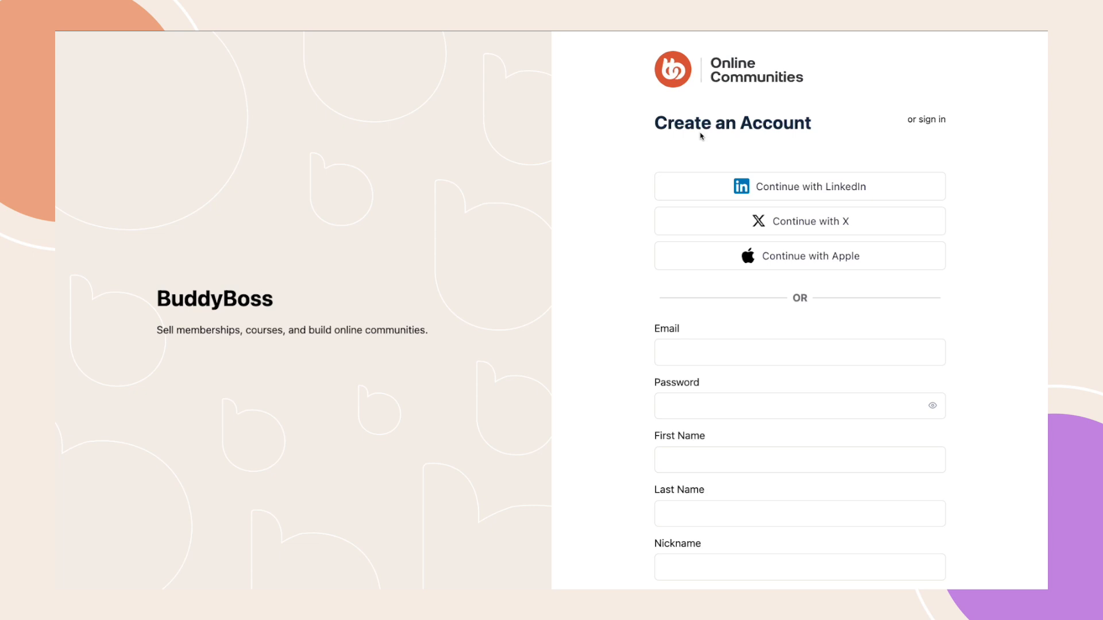
mouse_move(601, 193)
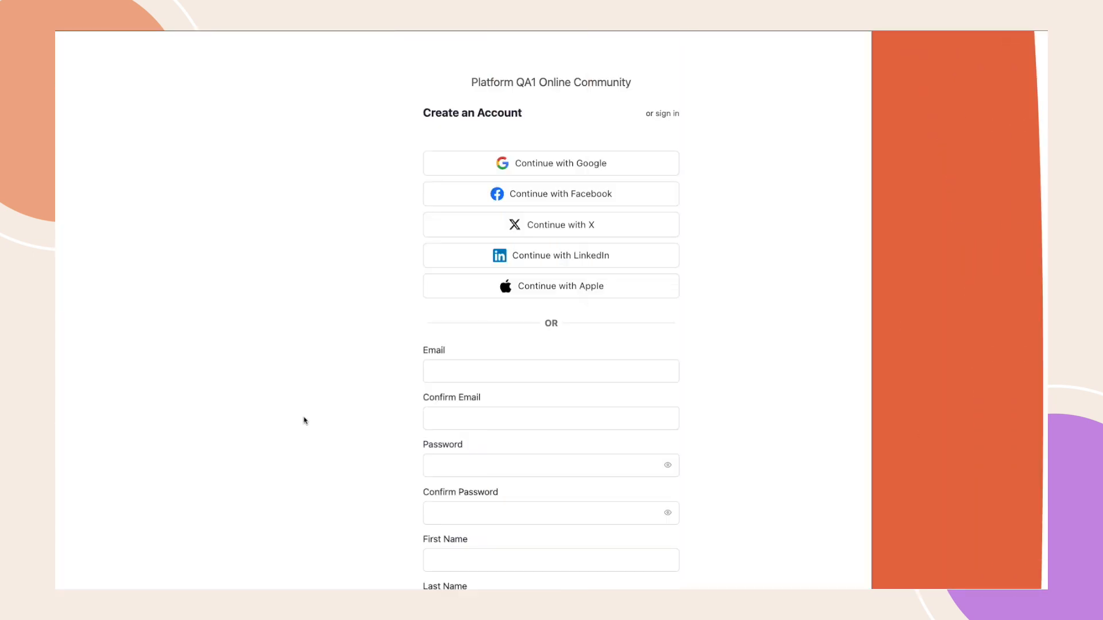
- Register via LinkedIn, authorize data access, and review the prefilled form asking for Bio
click(551, 255)
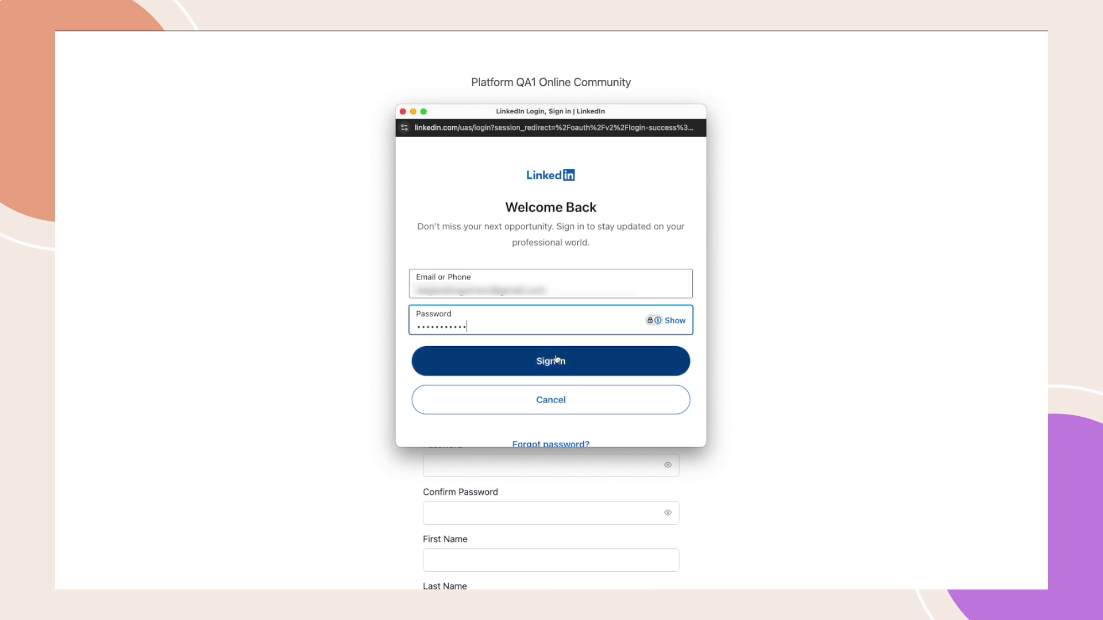
click(551, 361)
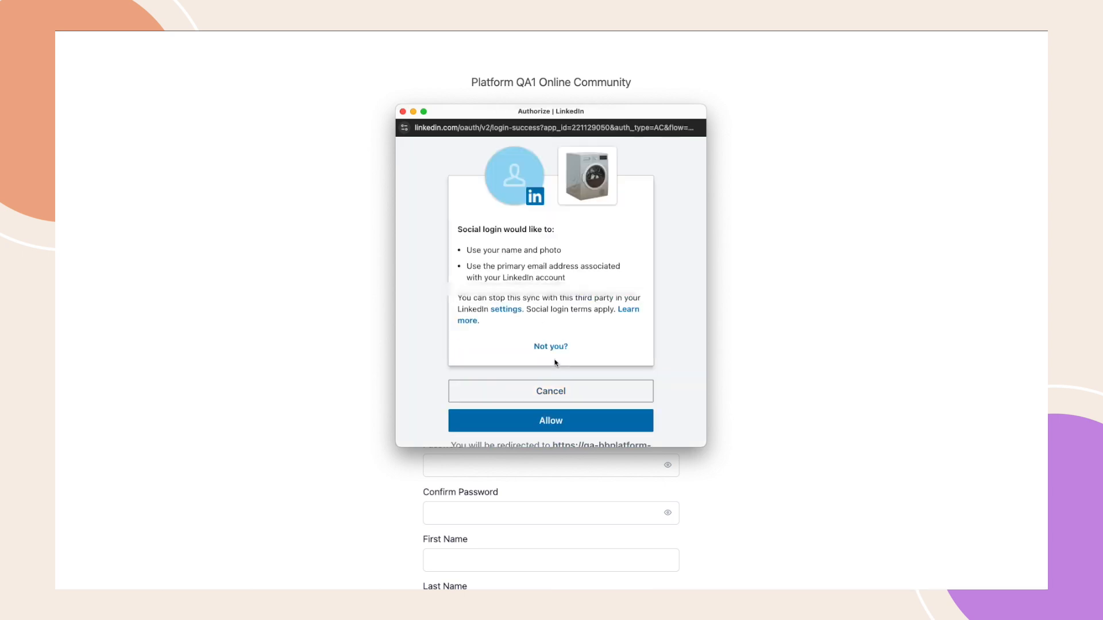
click(550, 420)
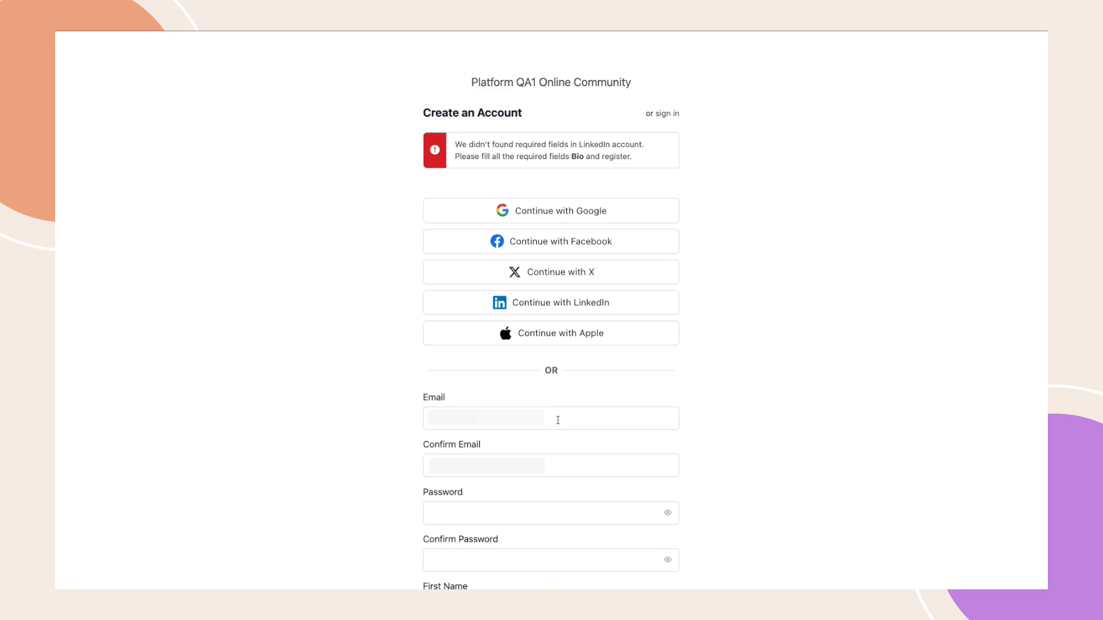
mouse_move(549, 171)
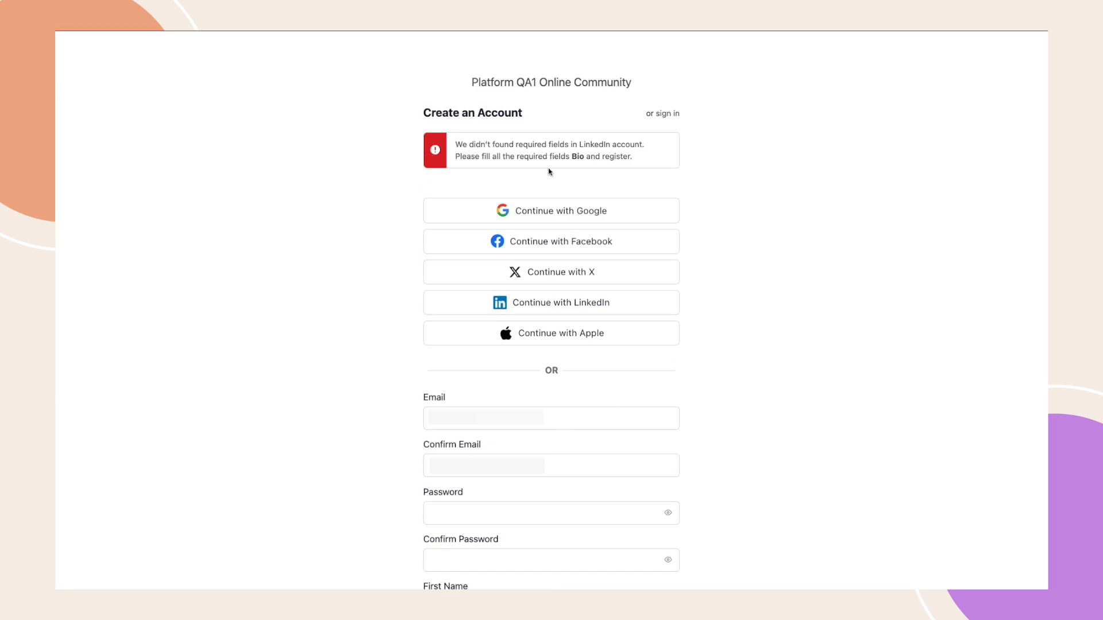
scroll(down, 3)
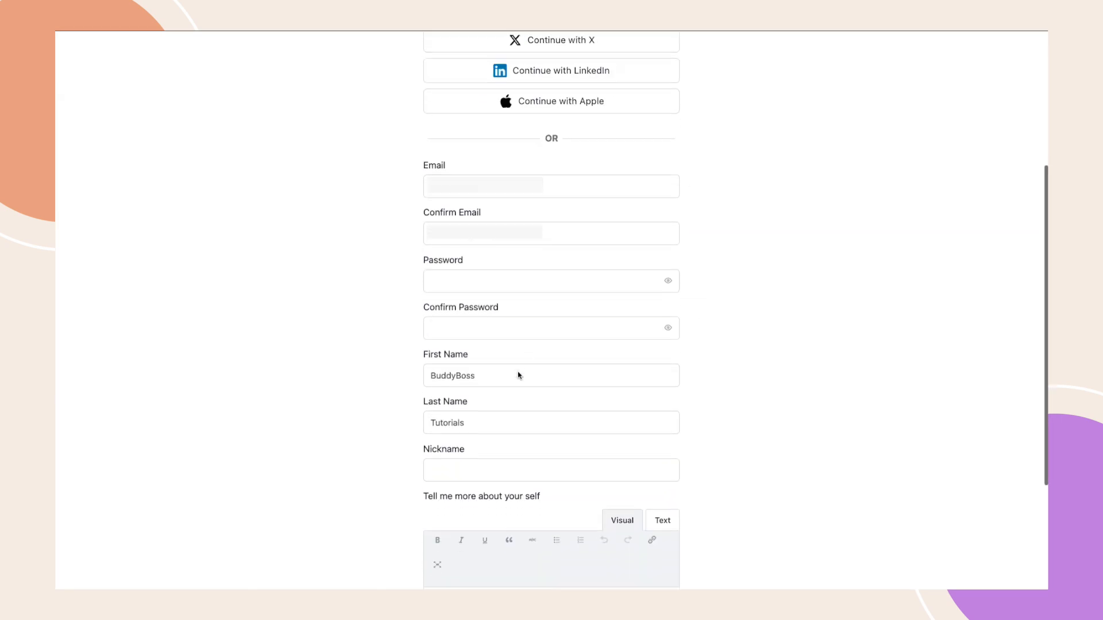
scroll(down, 3)
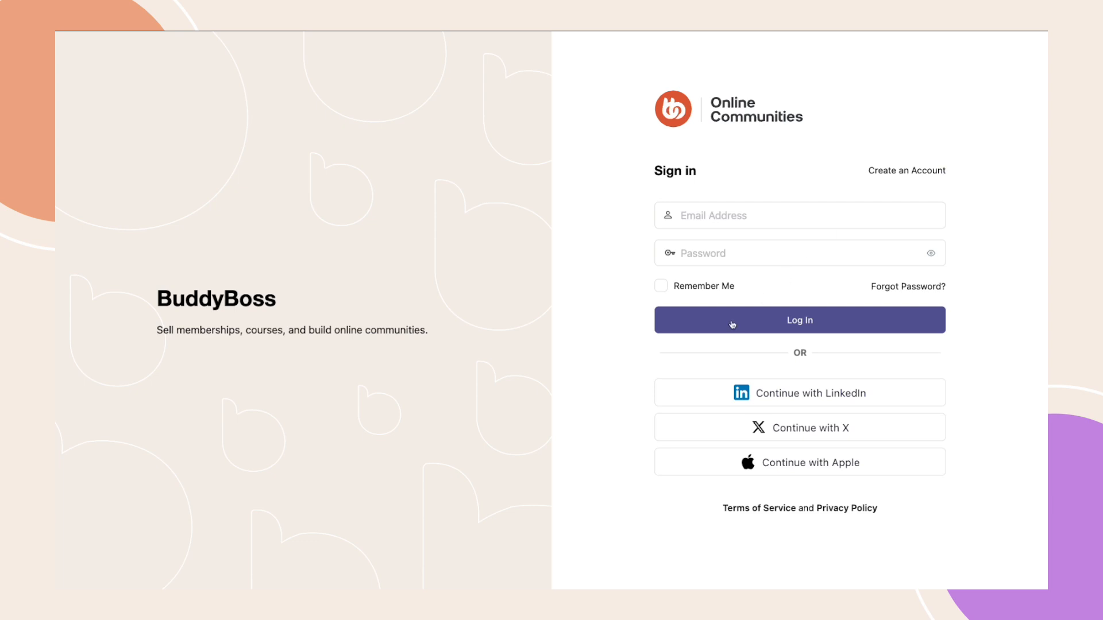
mouse_move(704, 358)
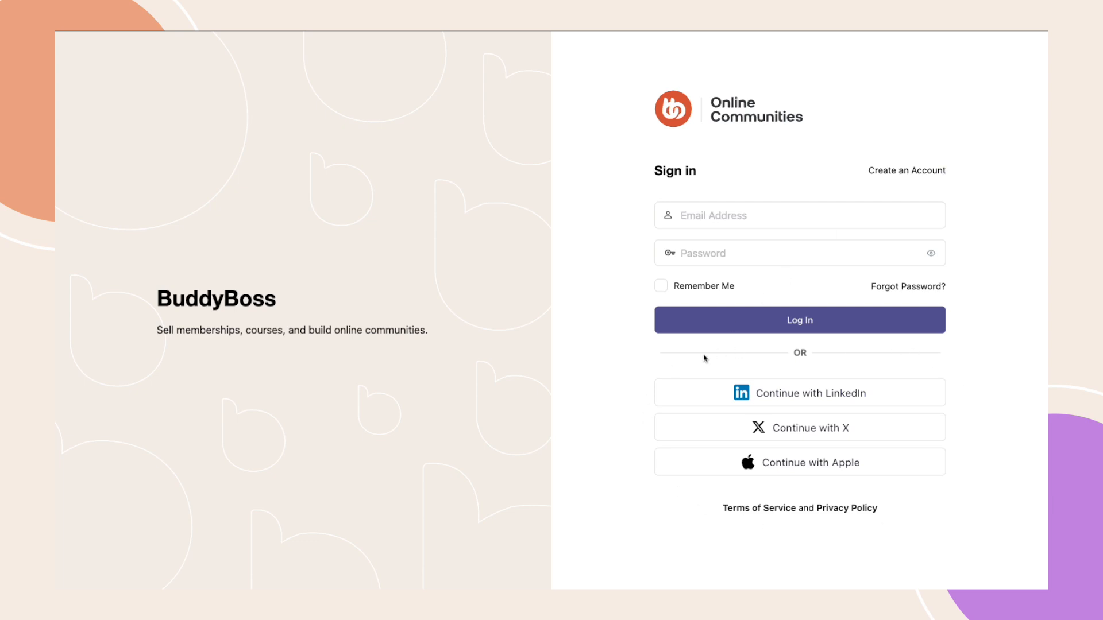
- Continue with LinkedIn and submit the password in the LinkedIn popup
click(799, 392)
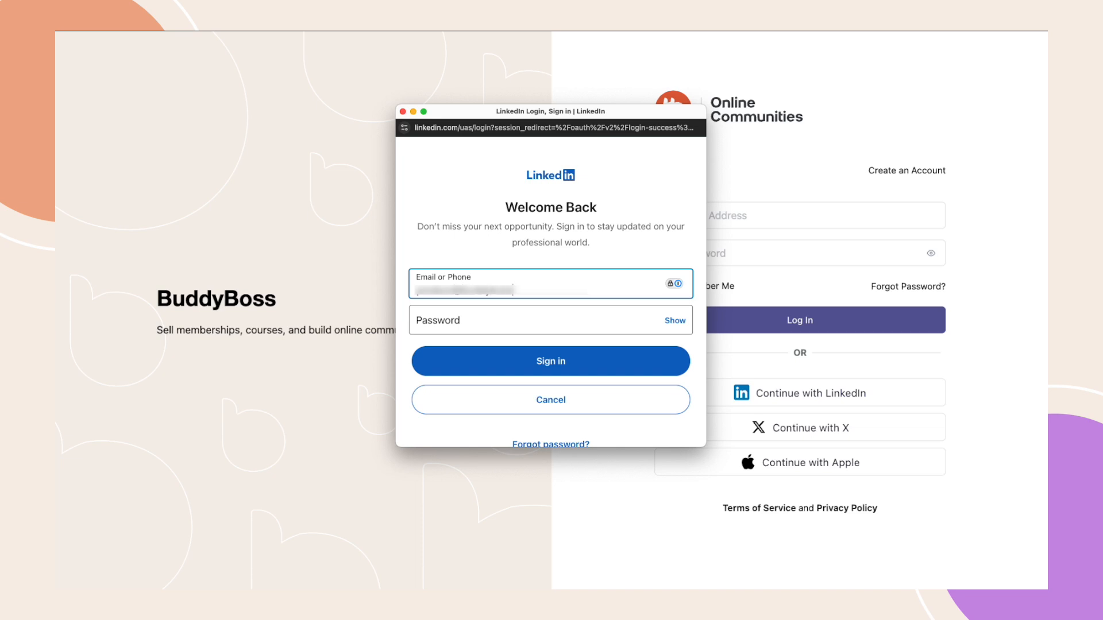
click(551, 320)
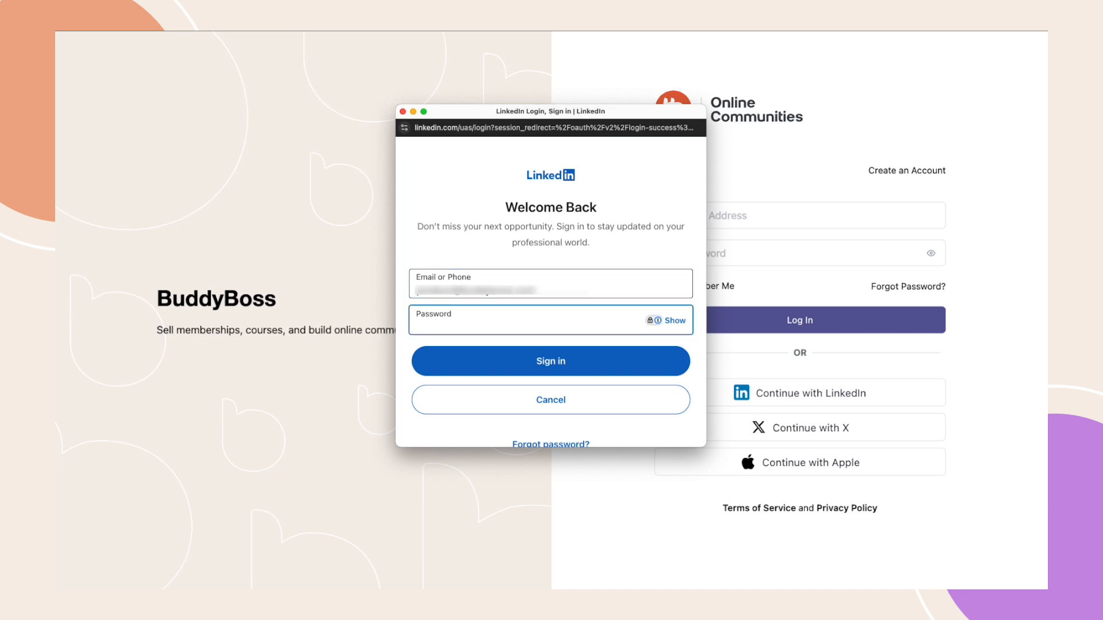
text(password)
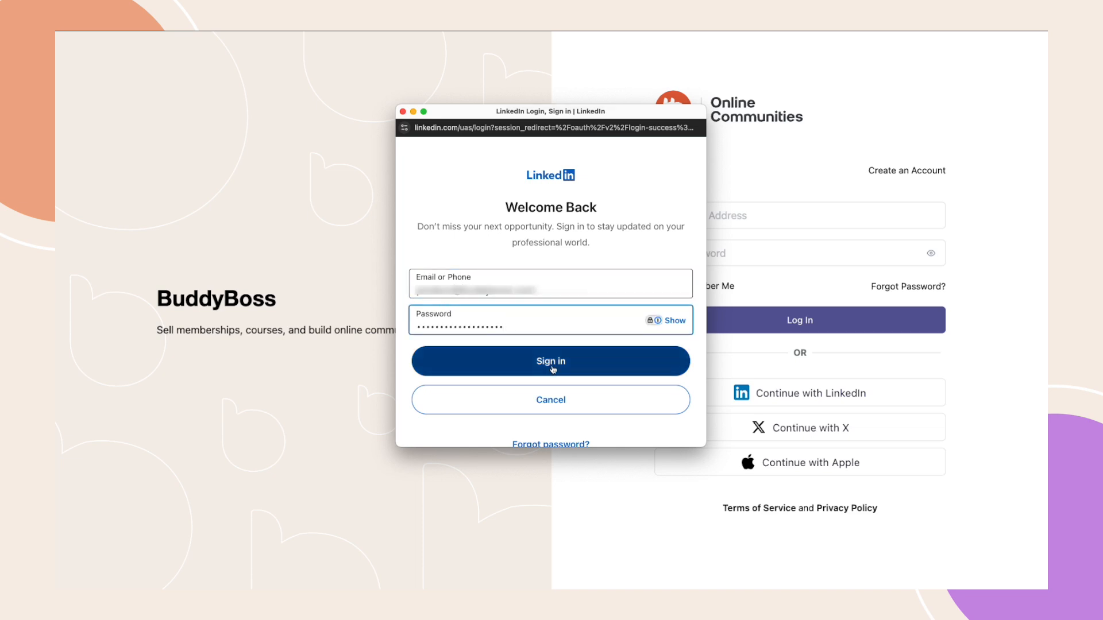
click(550, 361)
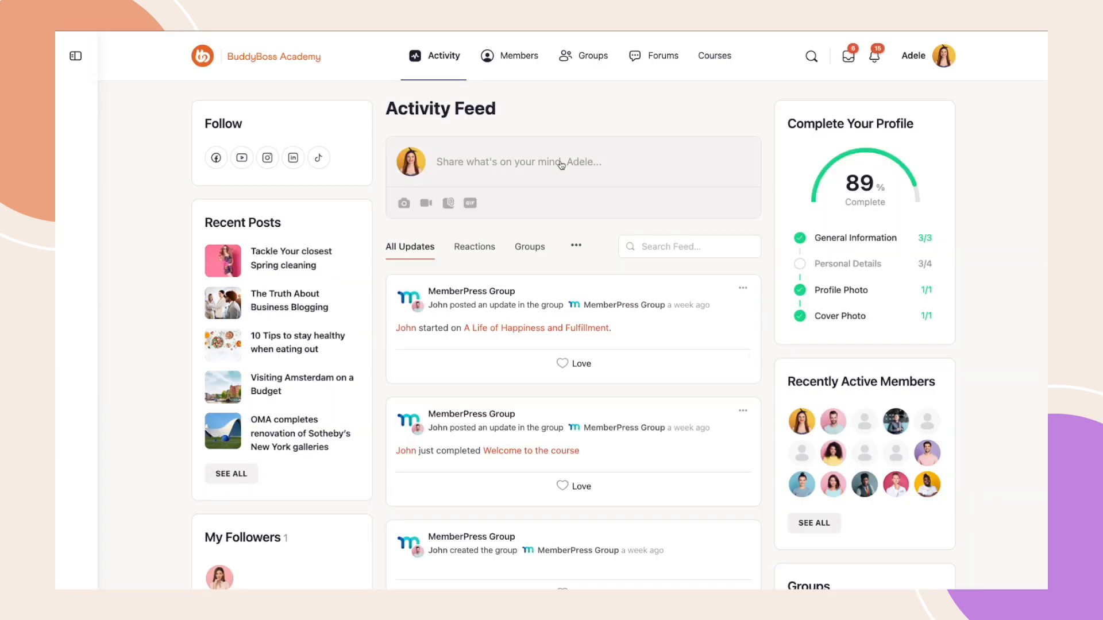
mouse_move(583, 111)
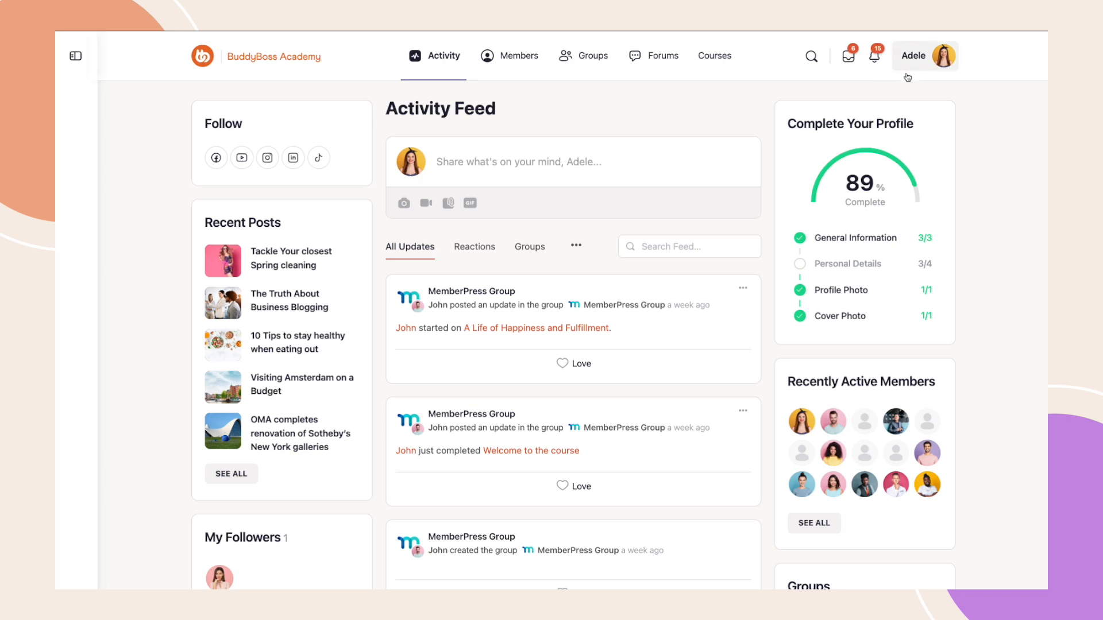
- Open Account > Social Accounts from the avatar menu to see LinkedIn connected
click(924, 56)
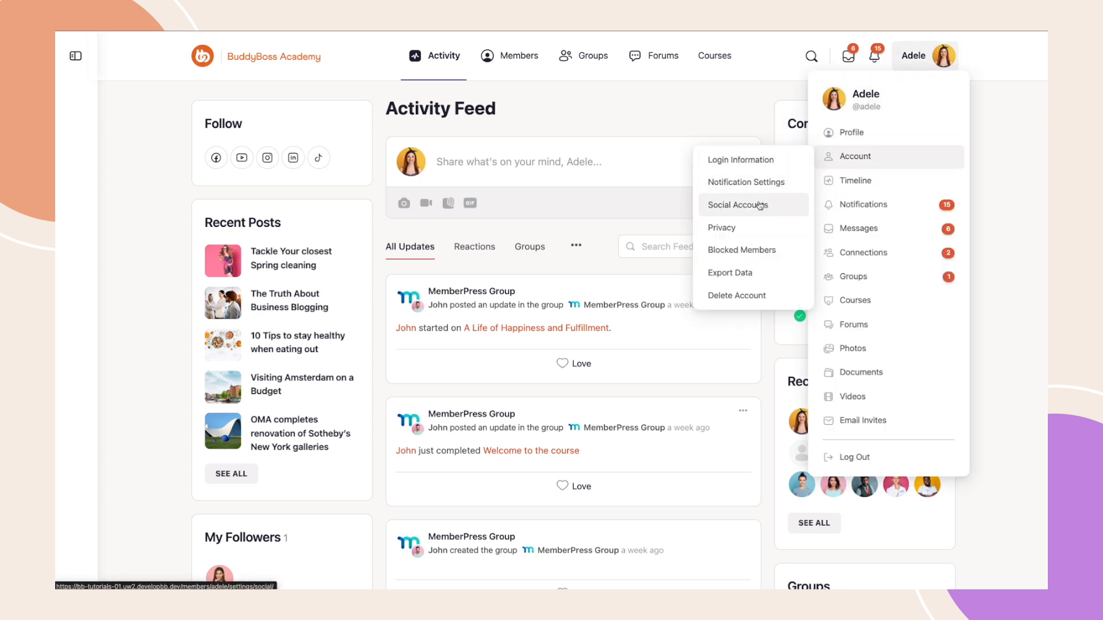
click(739, 204)
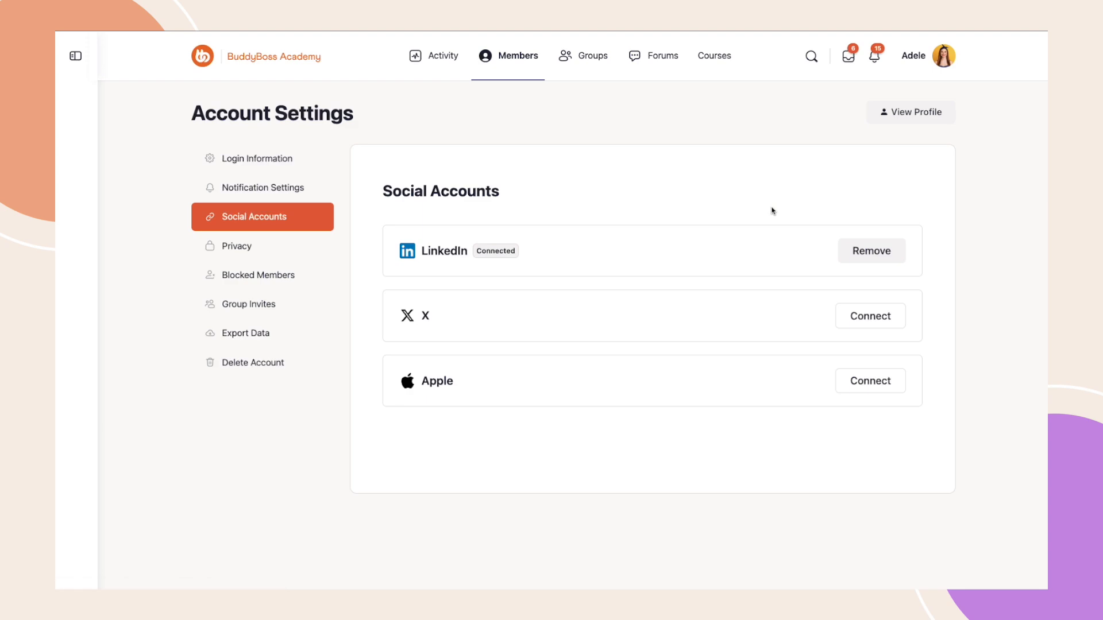
mouse_move(852, 318)
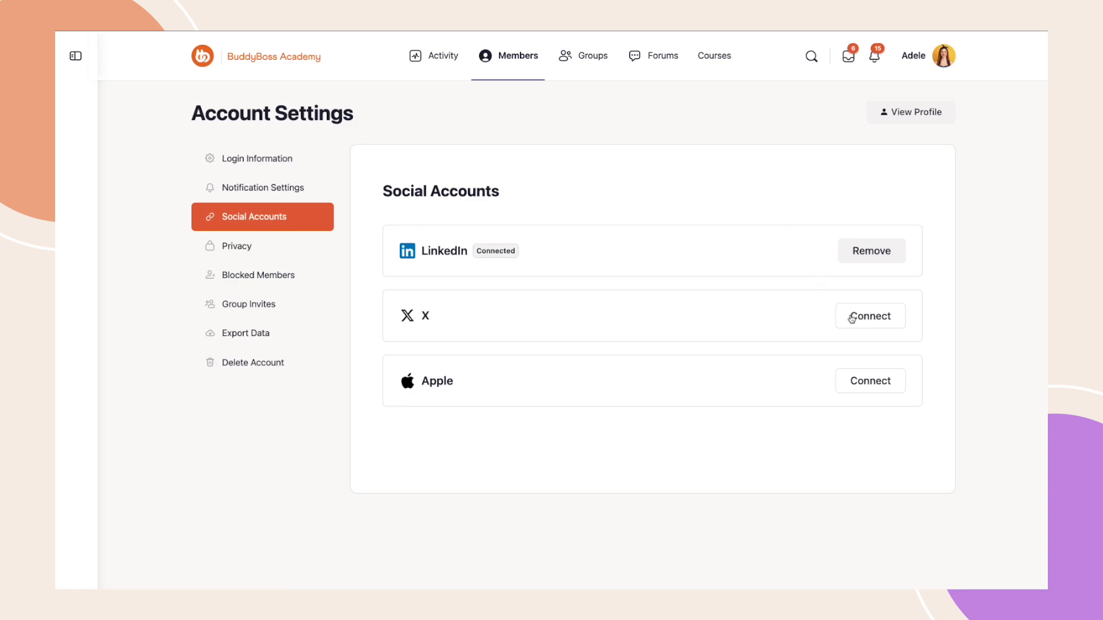
mouse_move(871, 251)
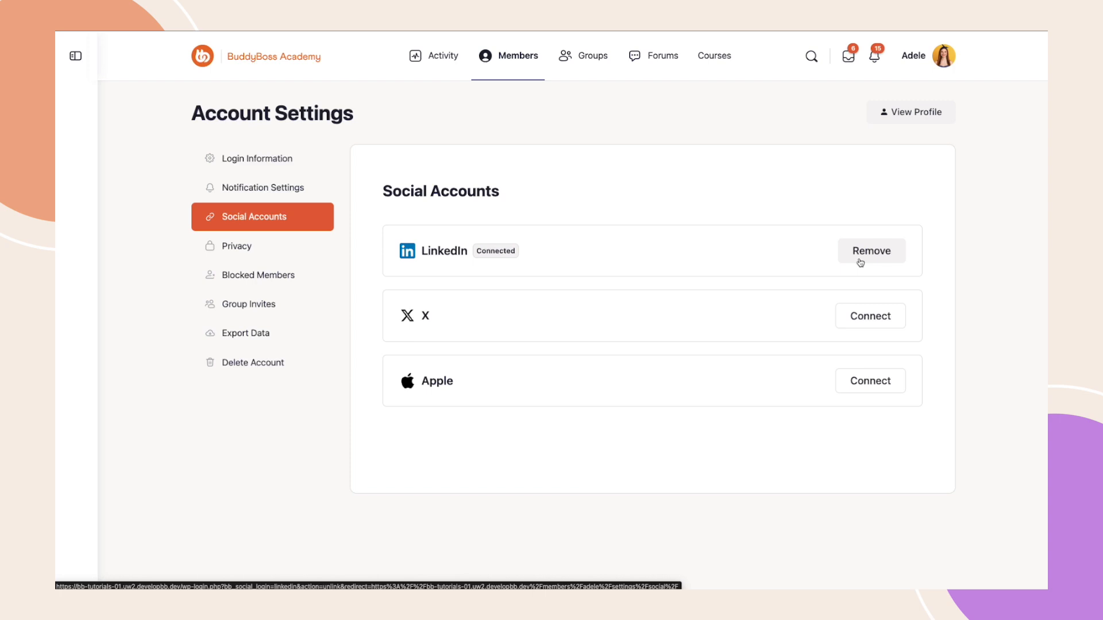
mouse_move(659, 168)
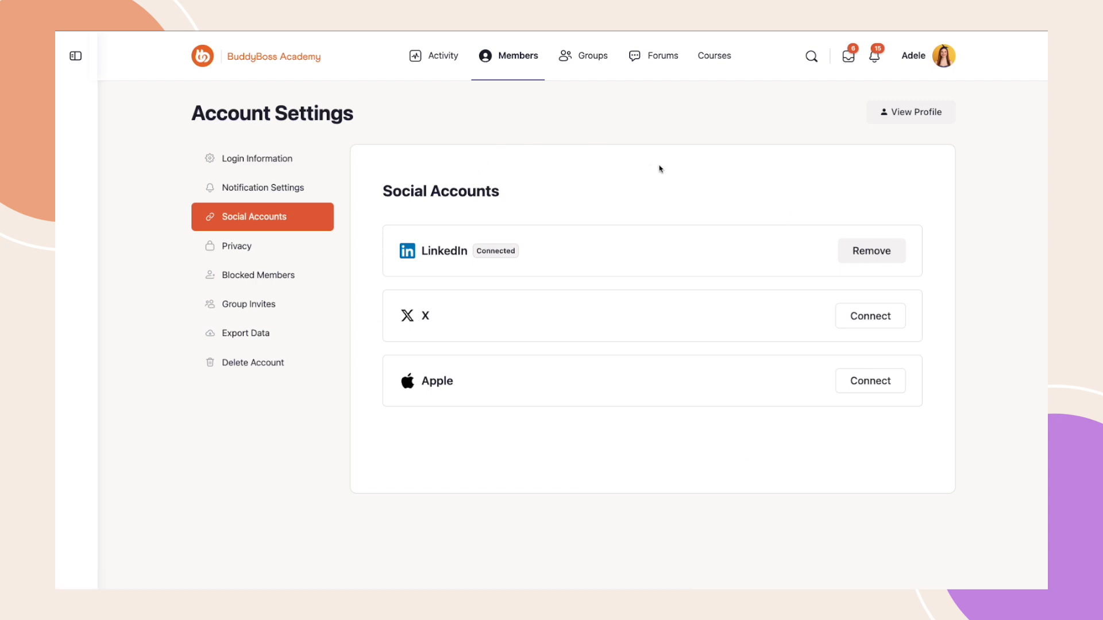
mouse_move(650, 168)
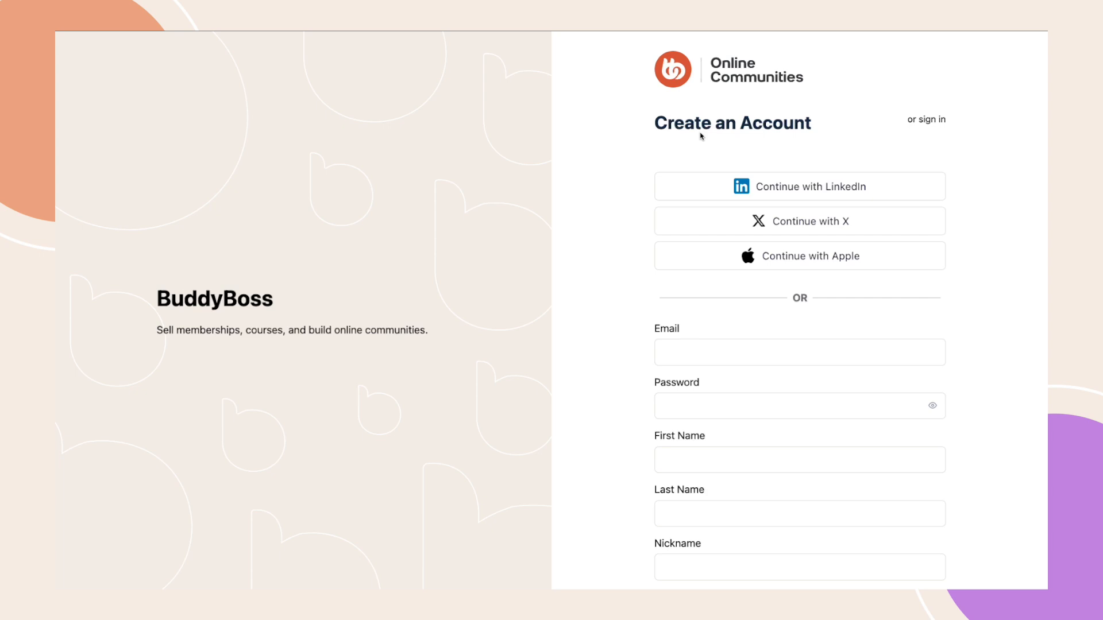
mouse_move(924, 184)
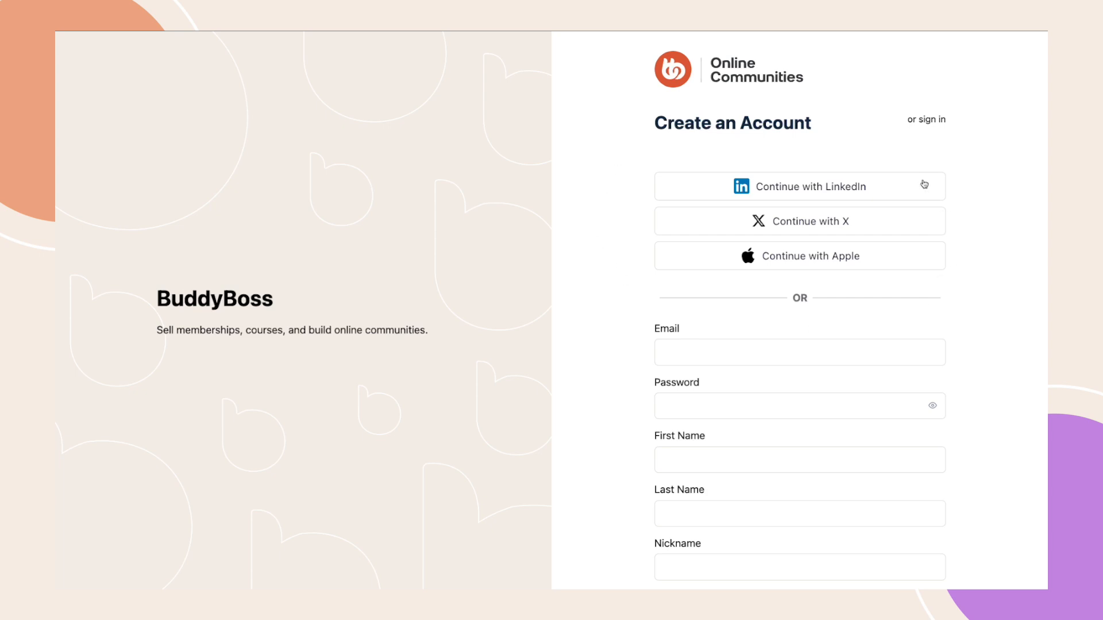
mouse_move(751, 150)
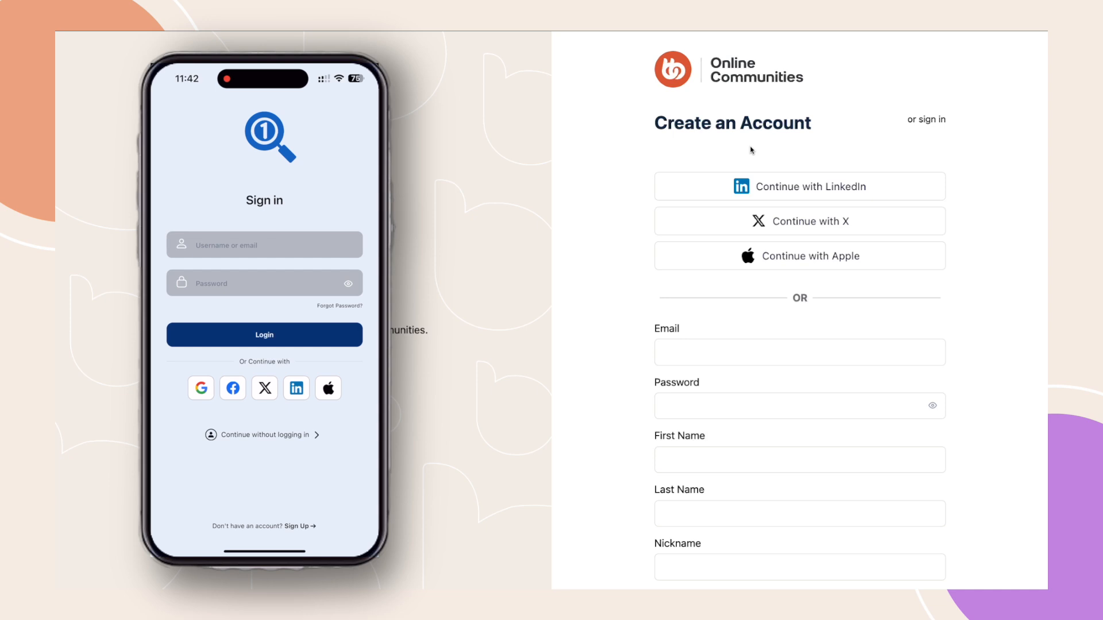
- Tap the X icon in the app's Create account screen and allow twitter.com sign-in
click(264, 388)
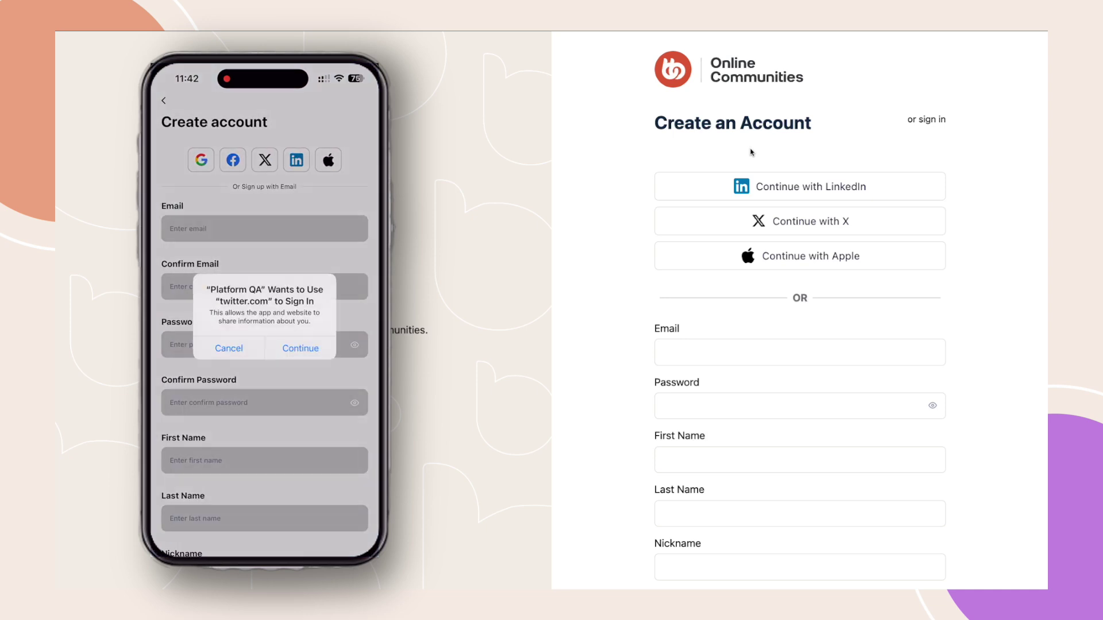
click(300, 348)
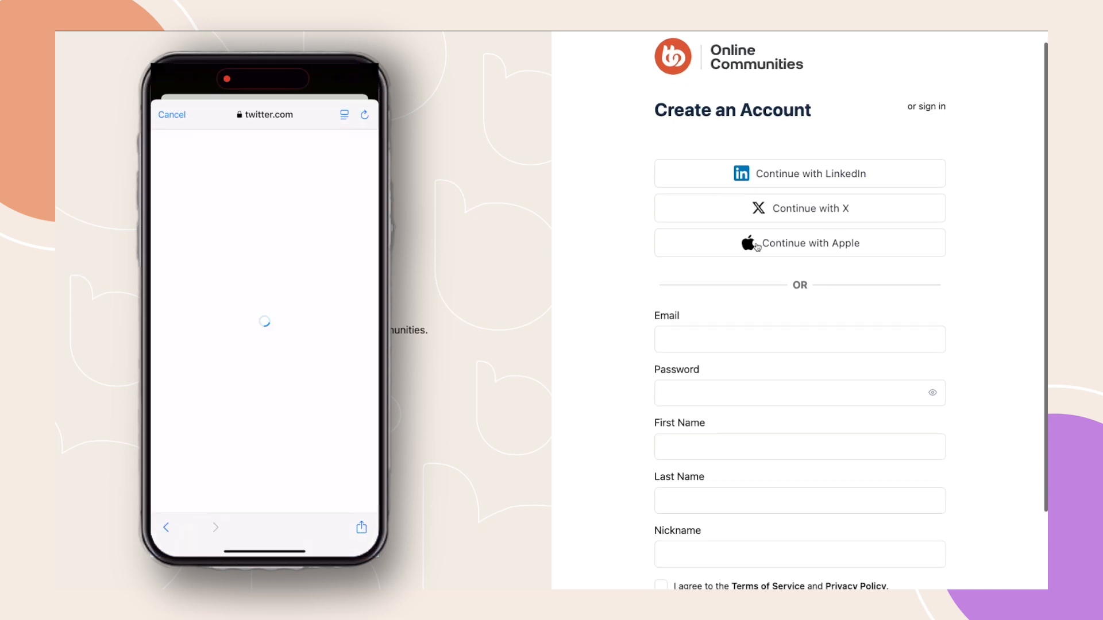